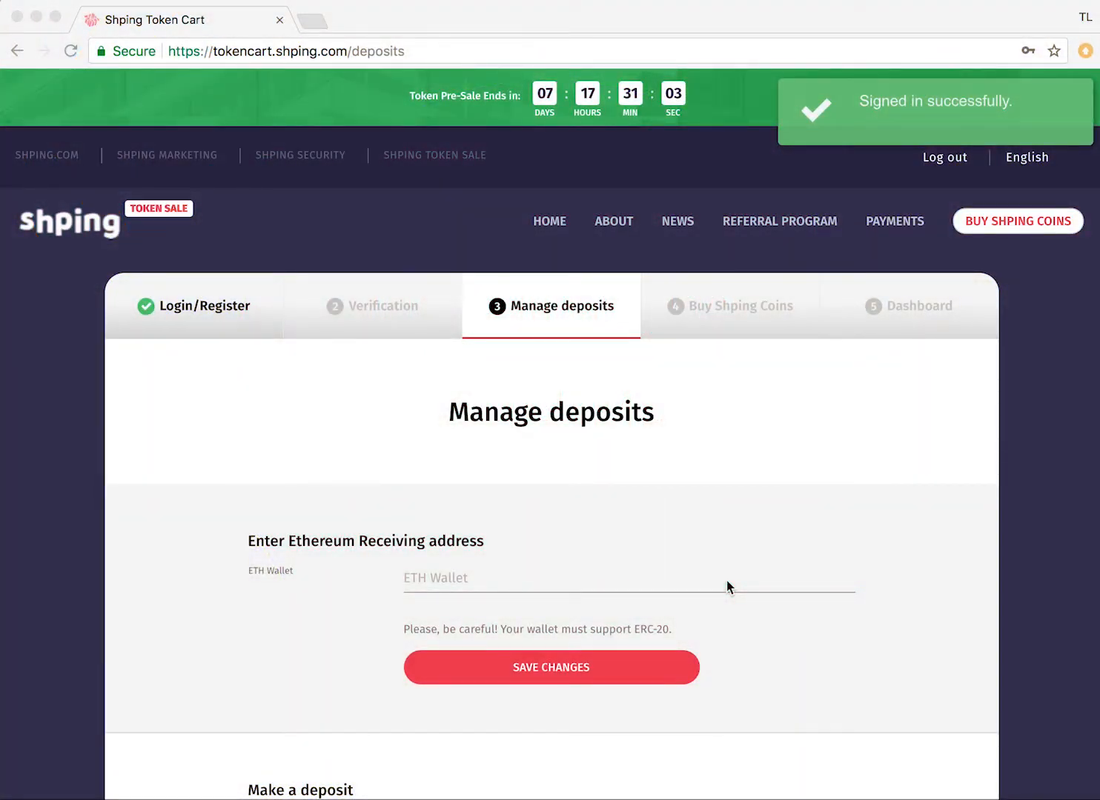
mouse_move(309, 547)
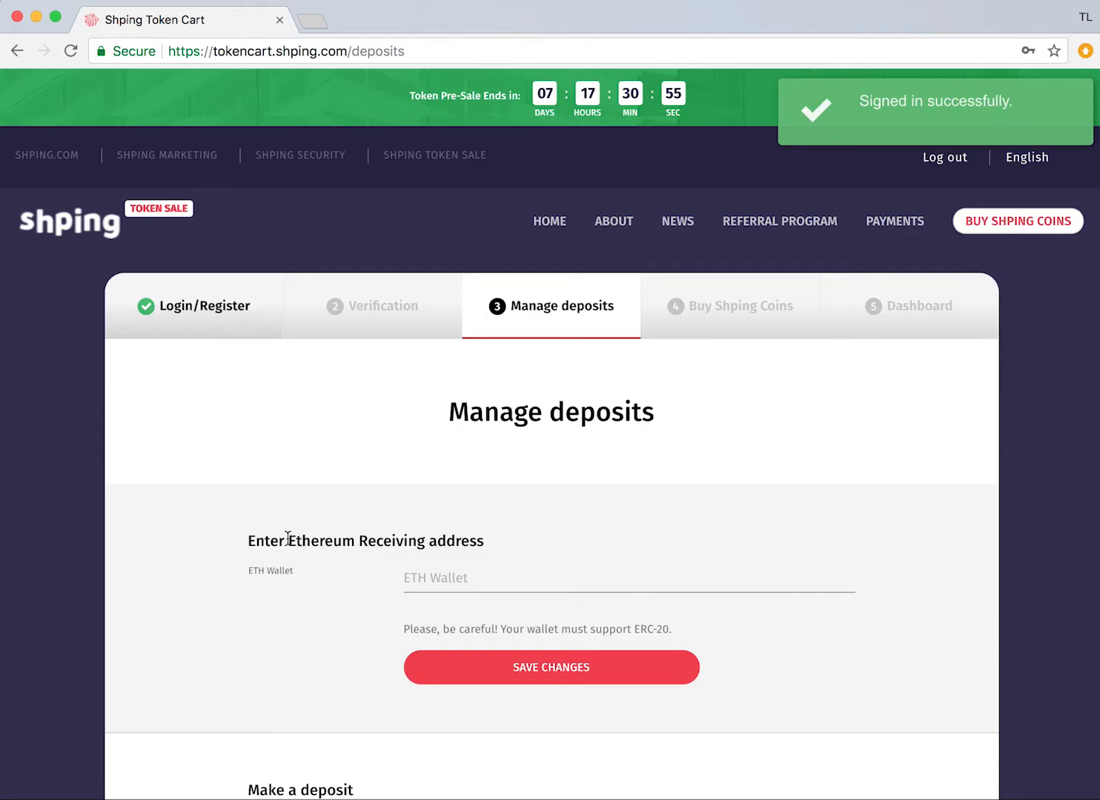
Step: Open myetherwallet.com in a second tab beside the Shping deposits page
drag(289, 541, 482, 541)
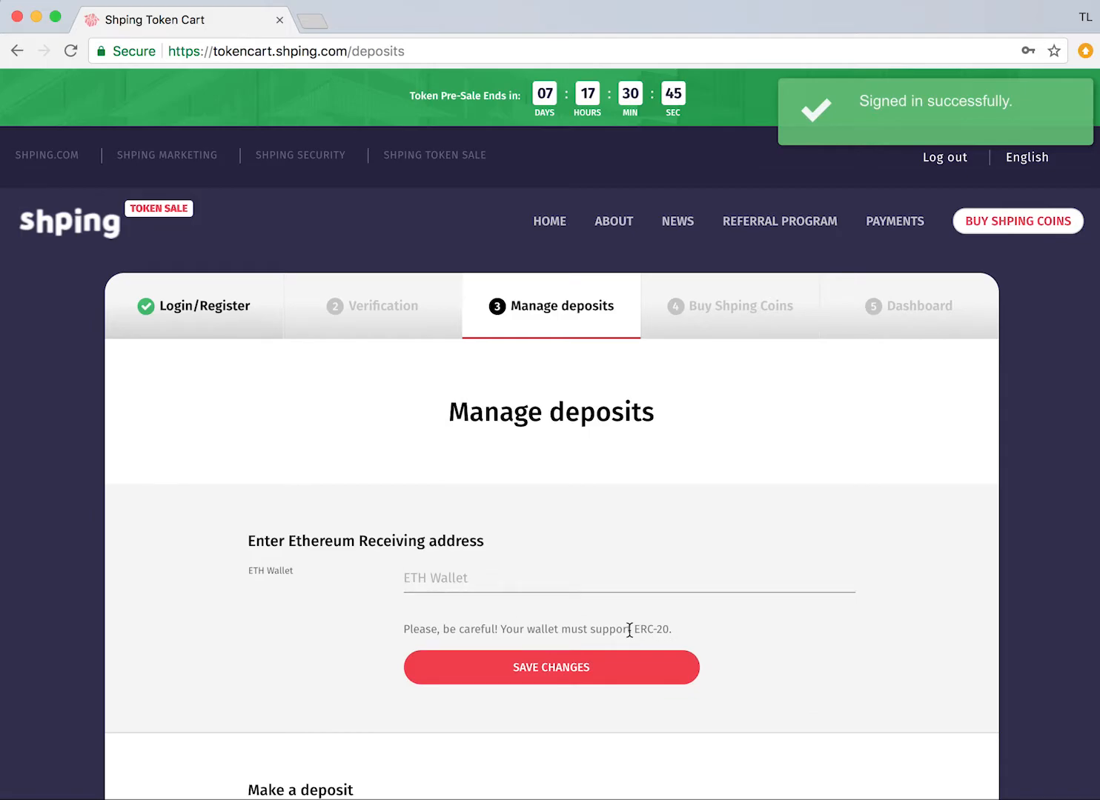
mouse_move(609, 625)
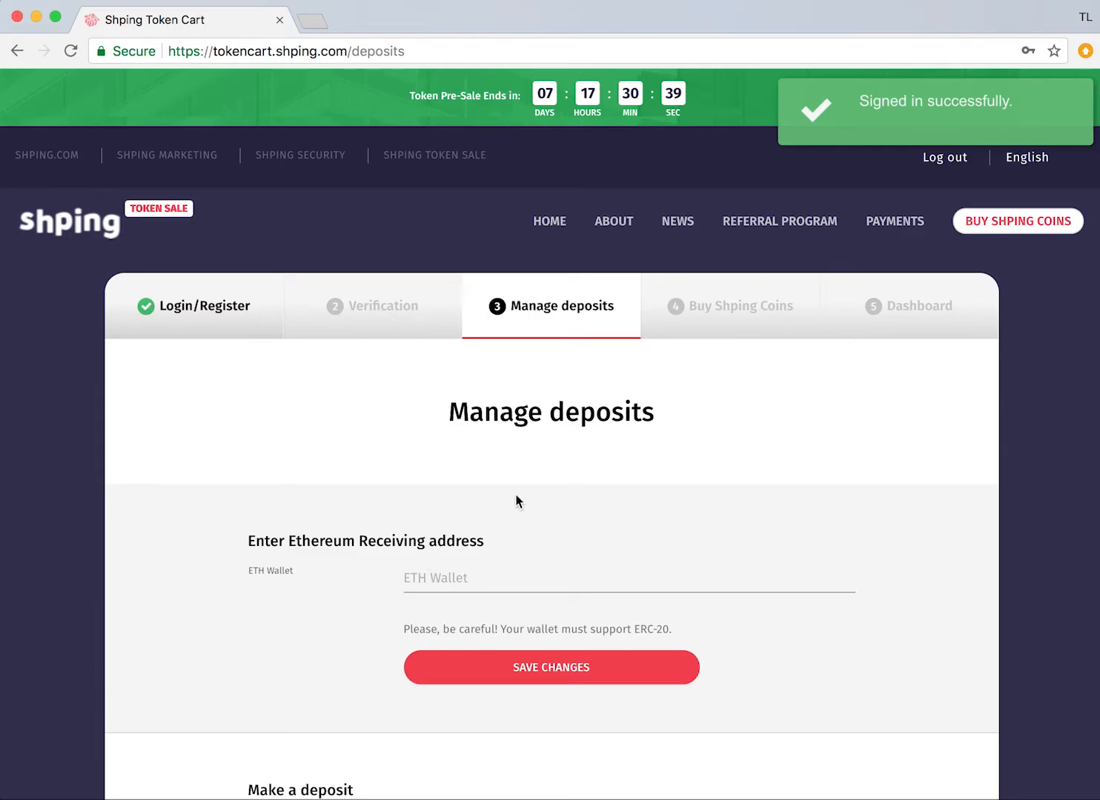
text(myetherwallet.com)
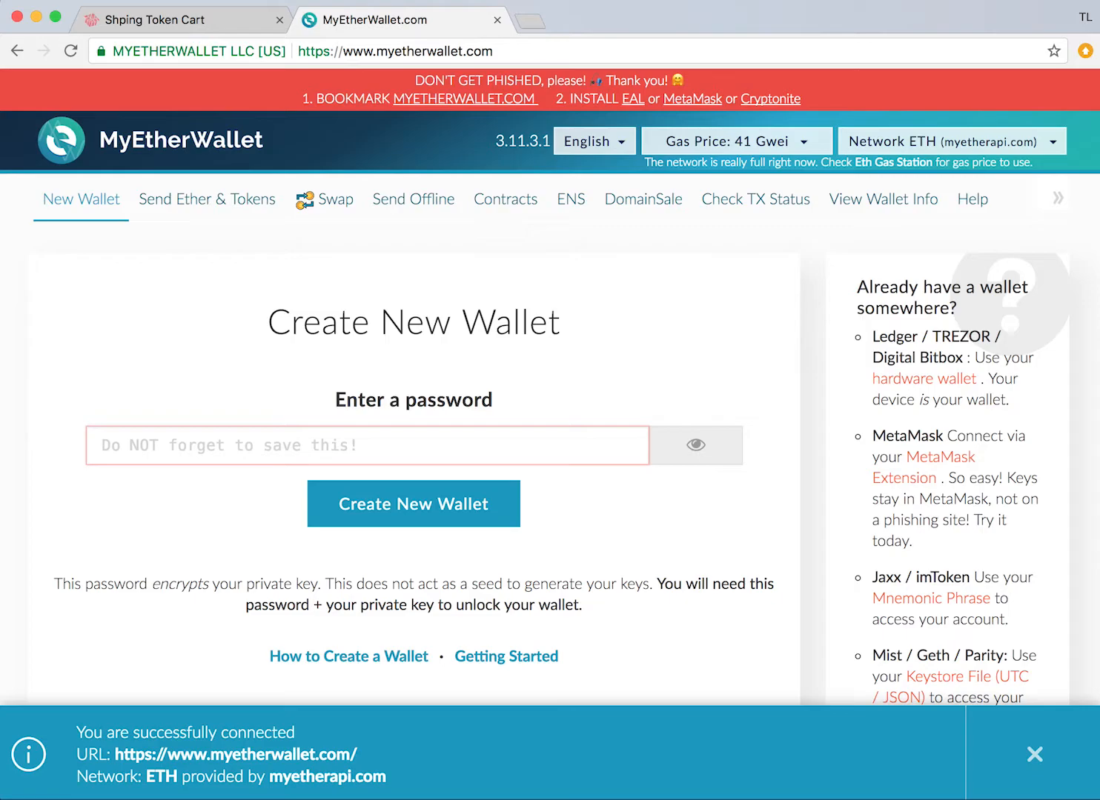
Step: Dismiss the connection notice, enter a wallet password and create the new wallet
click(1033, 754)
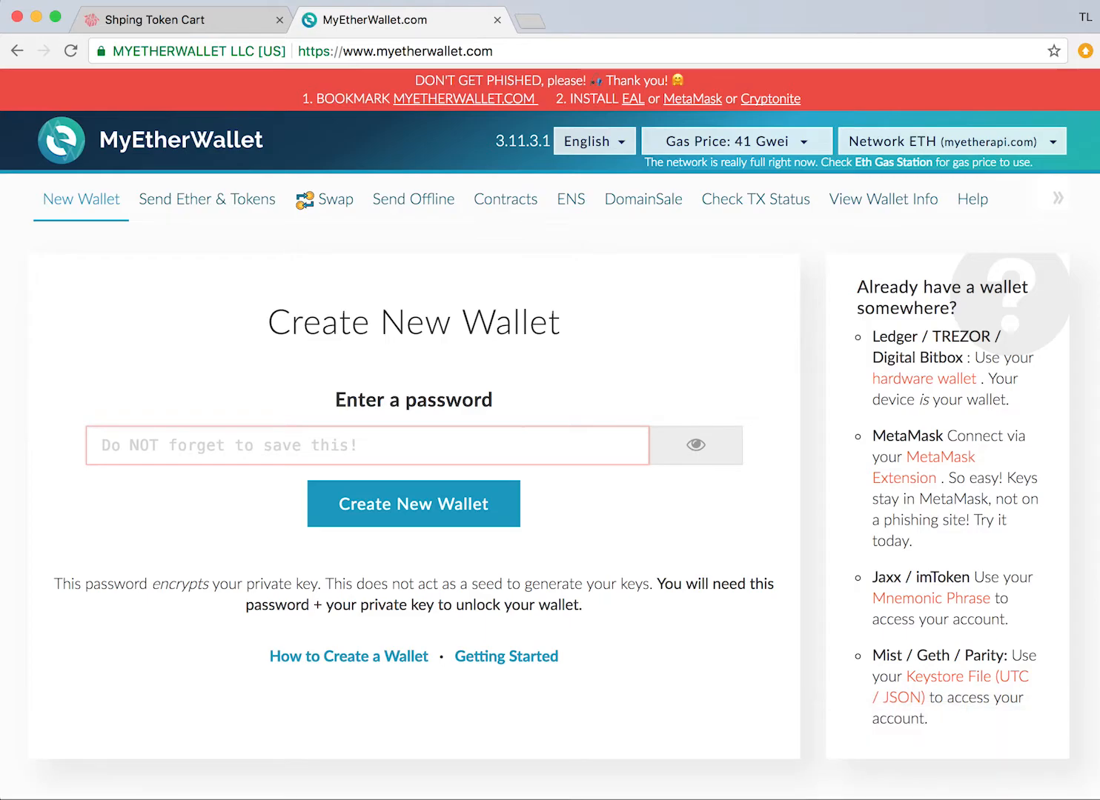
mouse_move(289, 552)
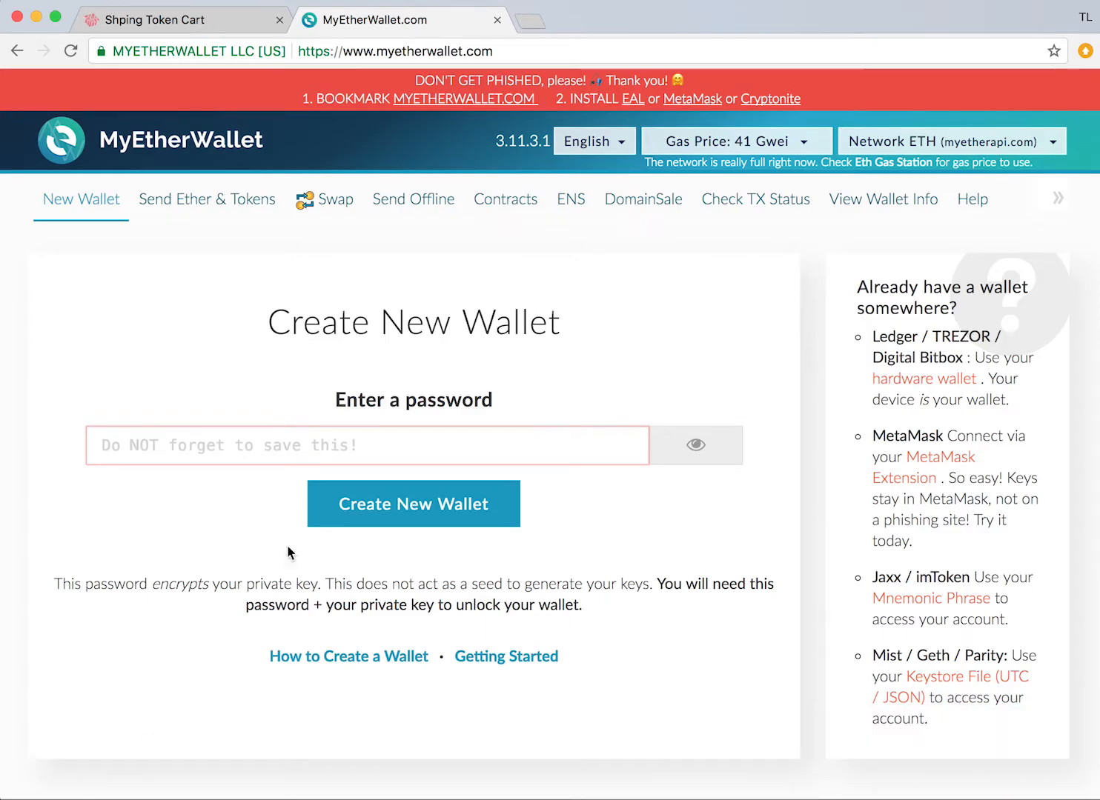
mouse_move(58, 144)
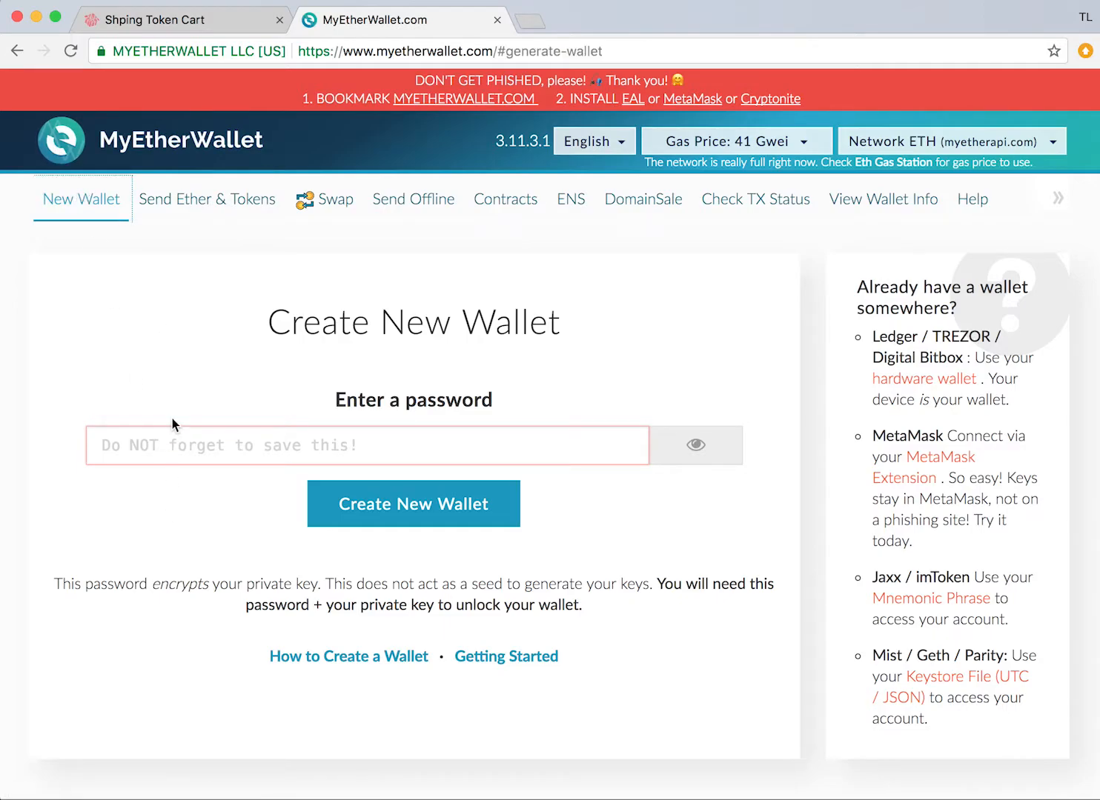
text(••••)
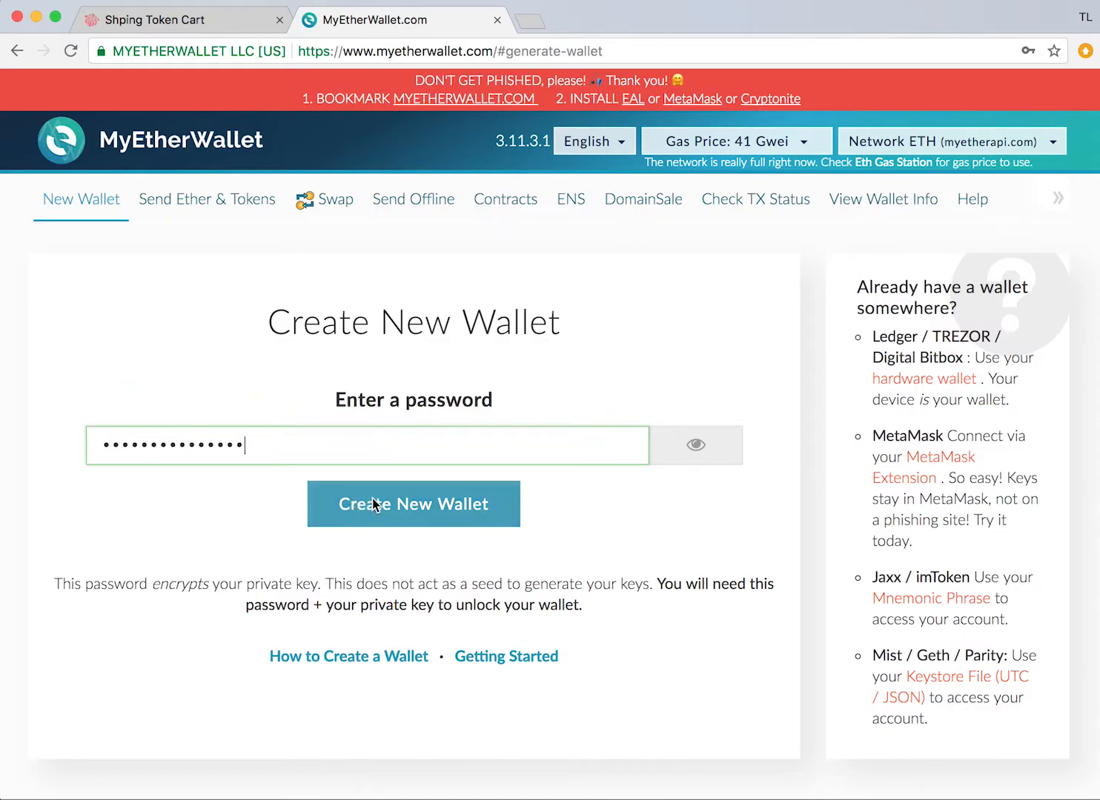
click(413, 504)
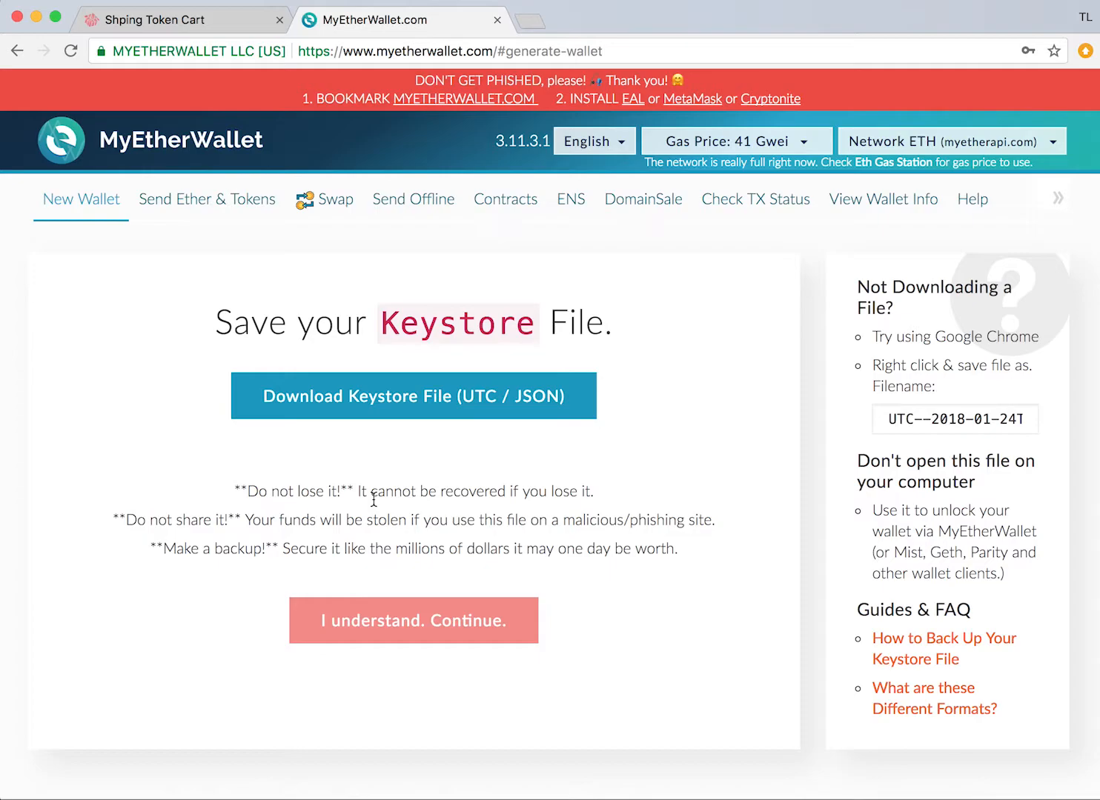
Step: Download and save the UTC/JSON keystore file, then acknowledge the backup warning
click(413, 395)
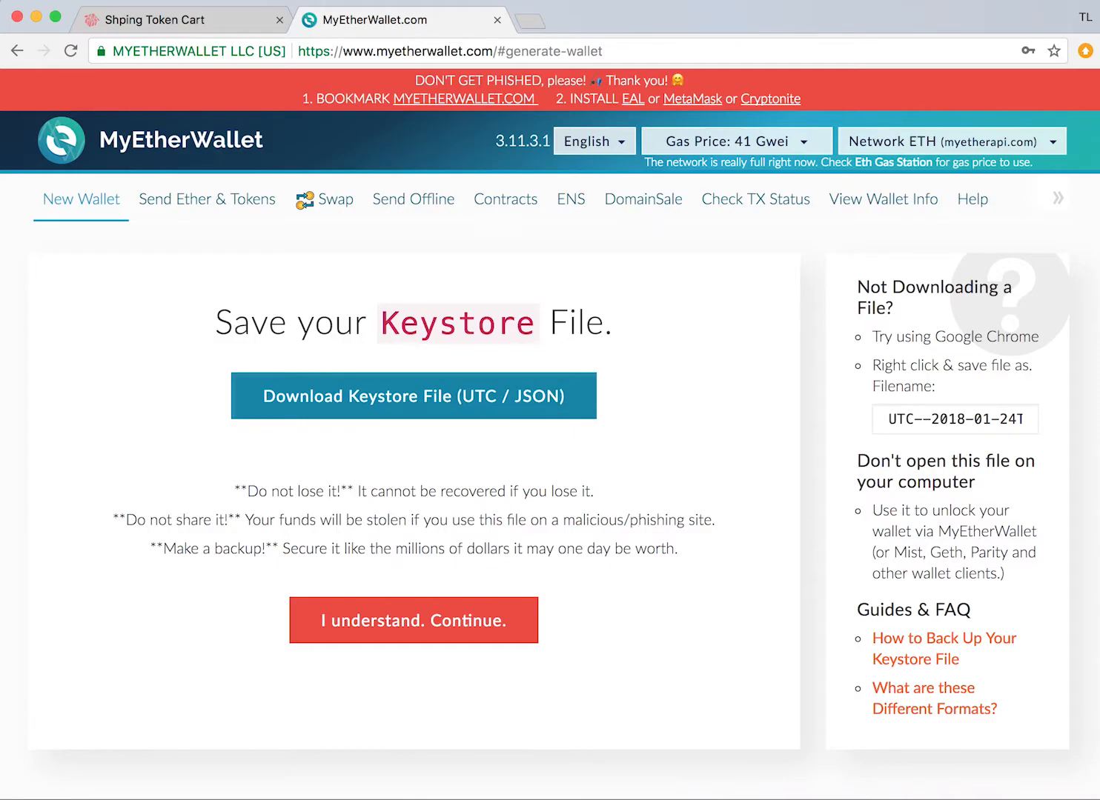
click(412, 396)
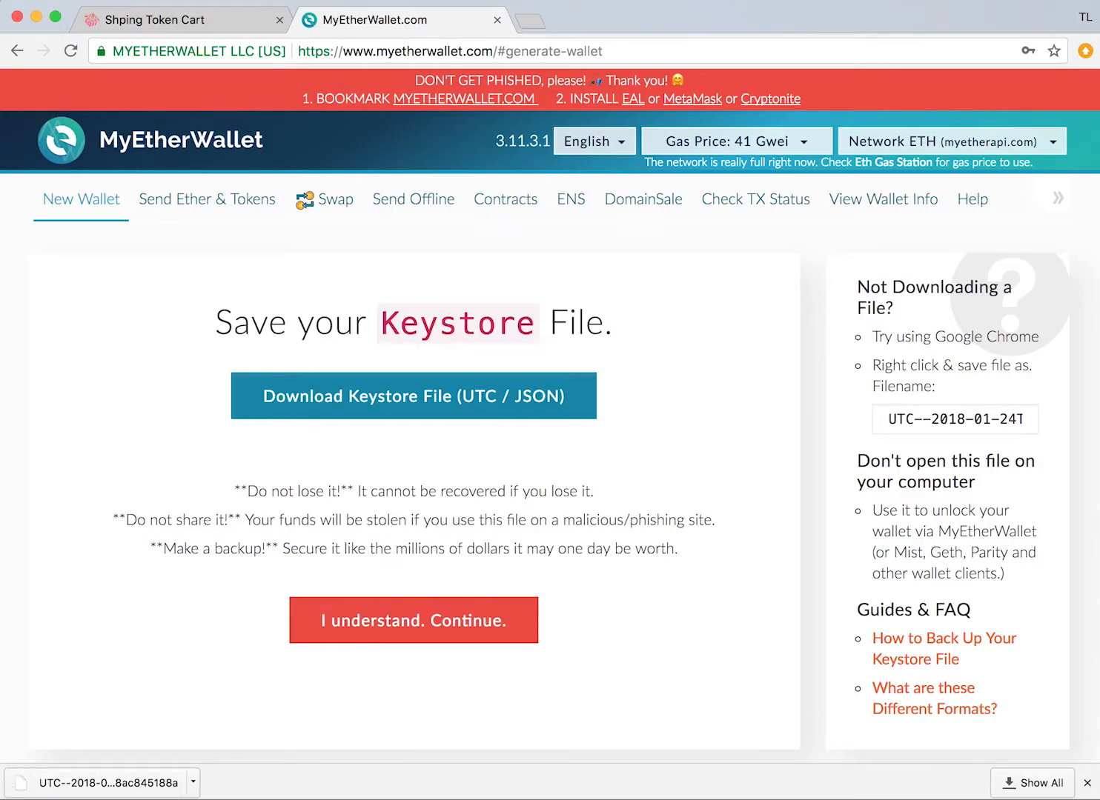
mouse_move(8, 778)
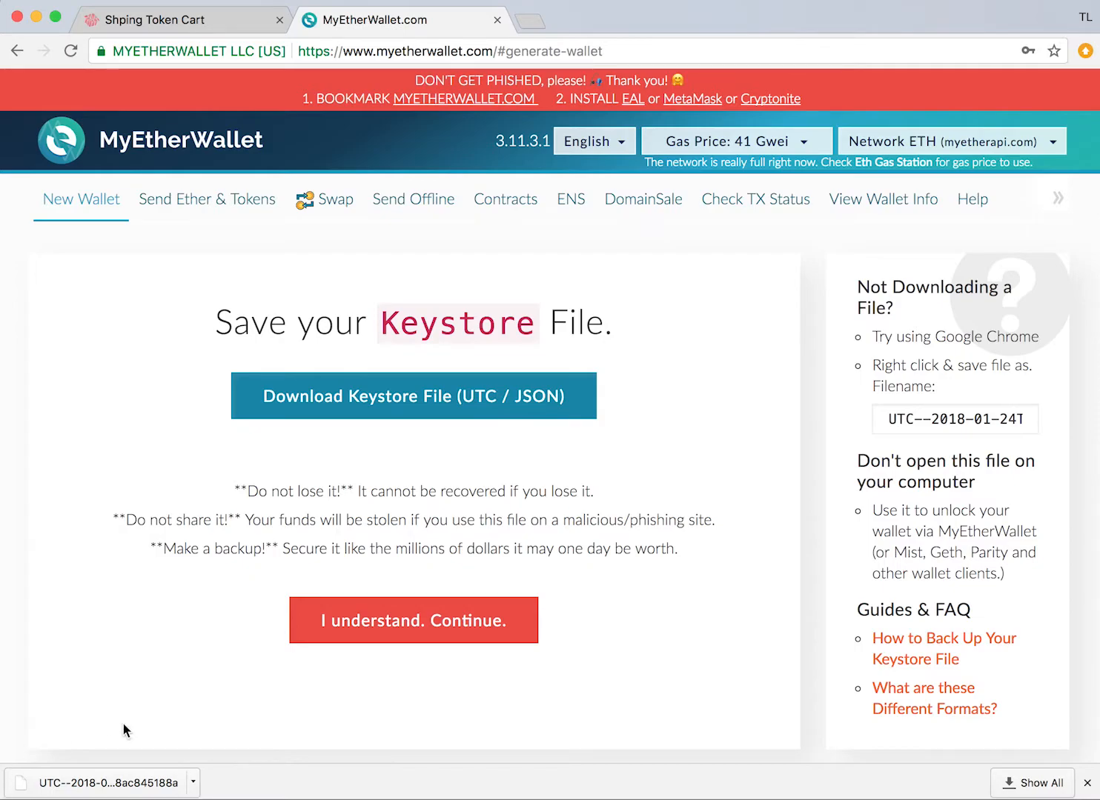
mouse_move(379, 481)
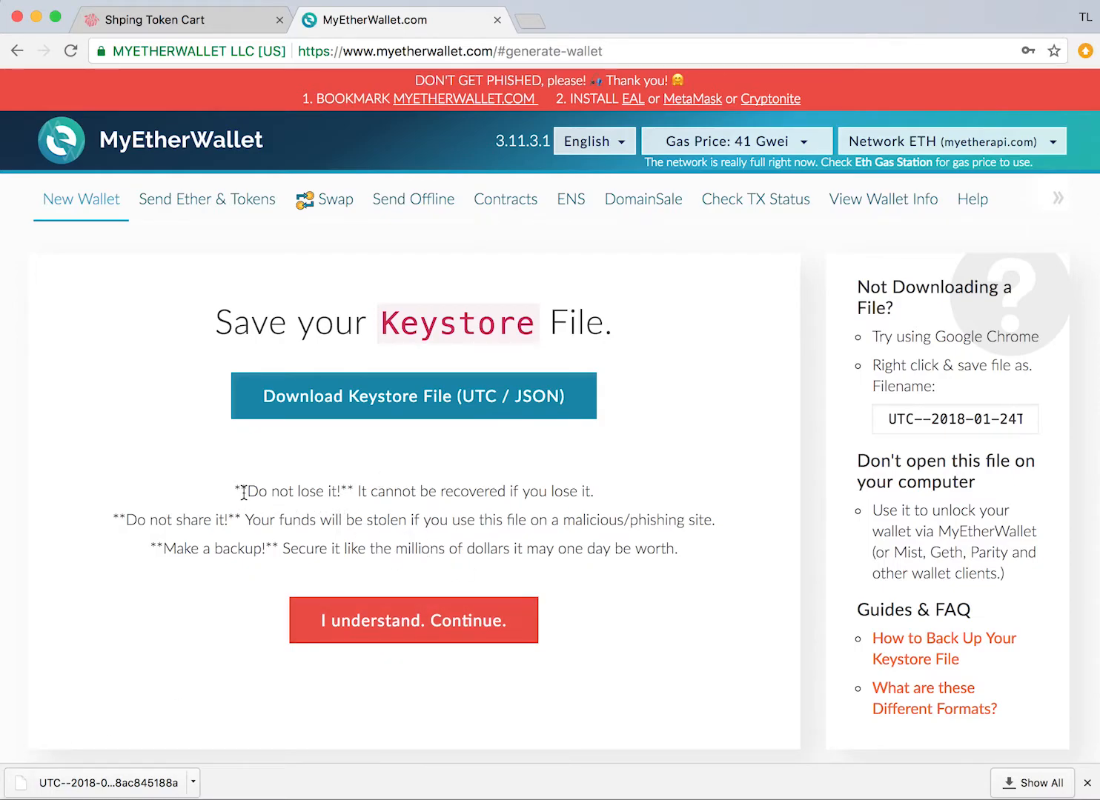
drag(245, 492, 341, 491)
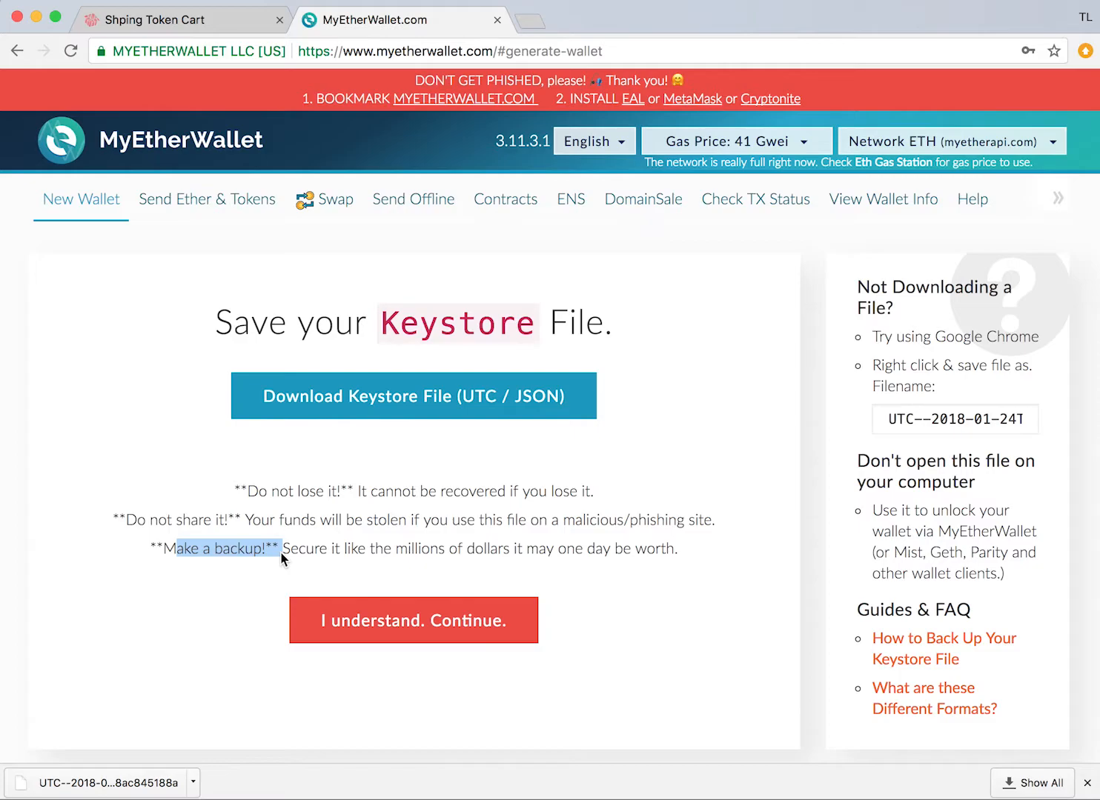
click(413, 621)
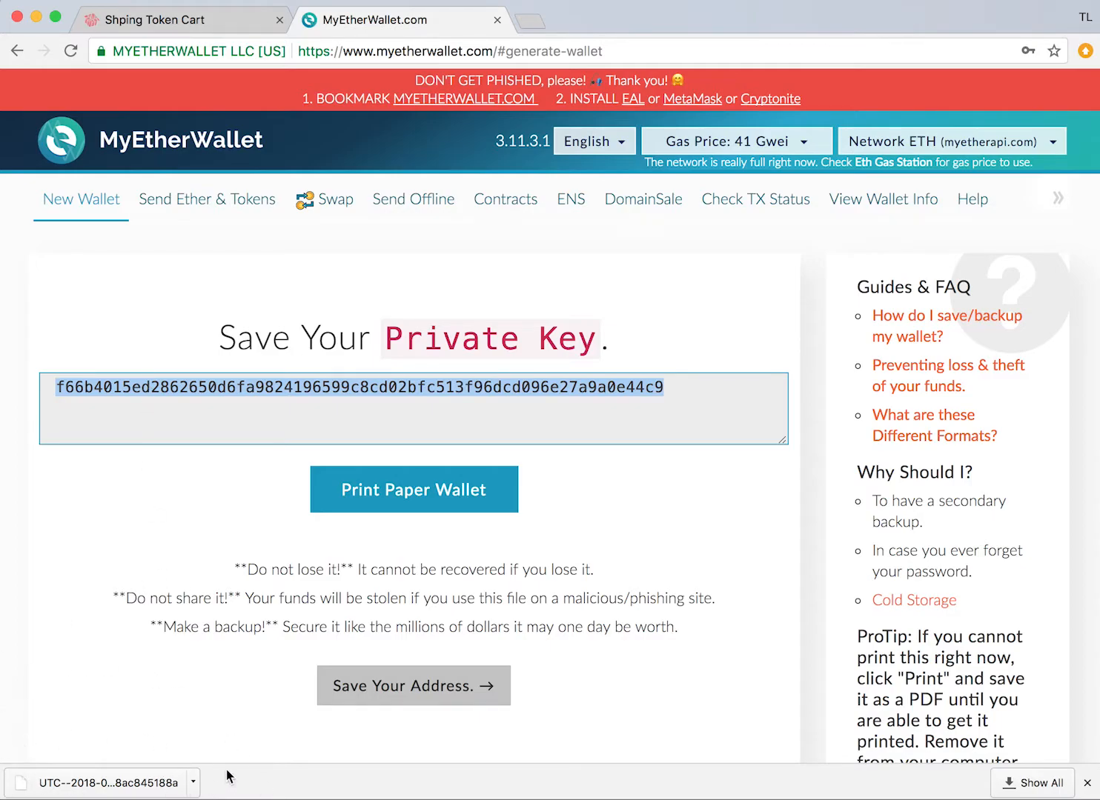
click(414, 489)
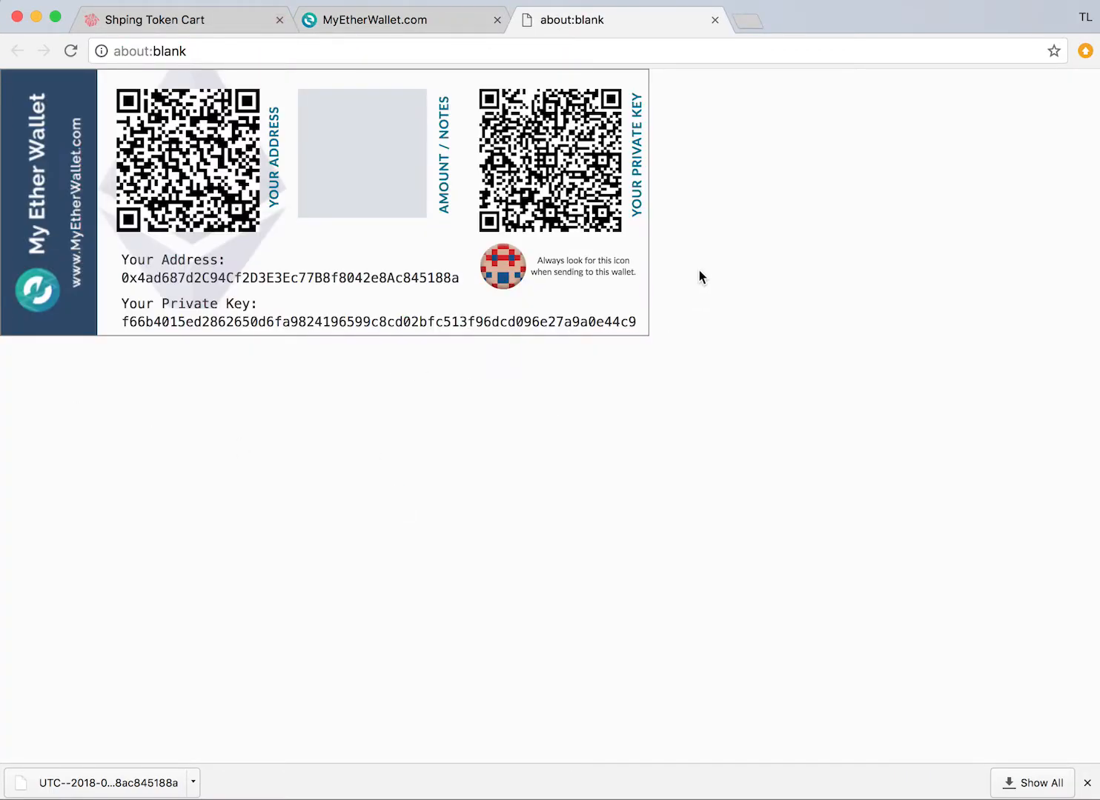
key(cmd+p)
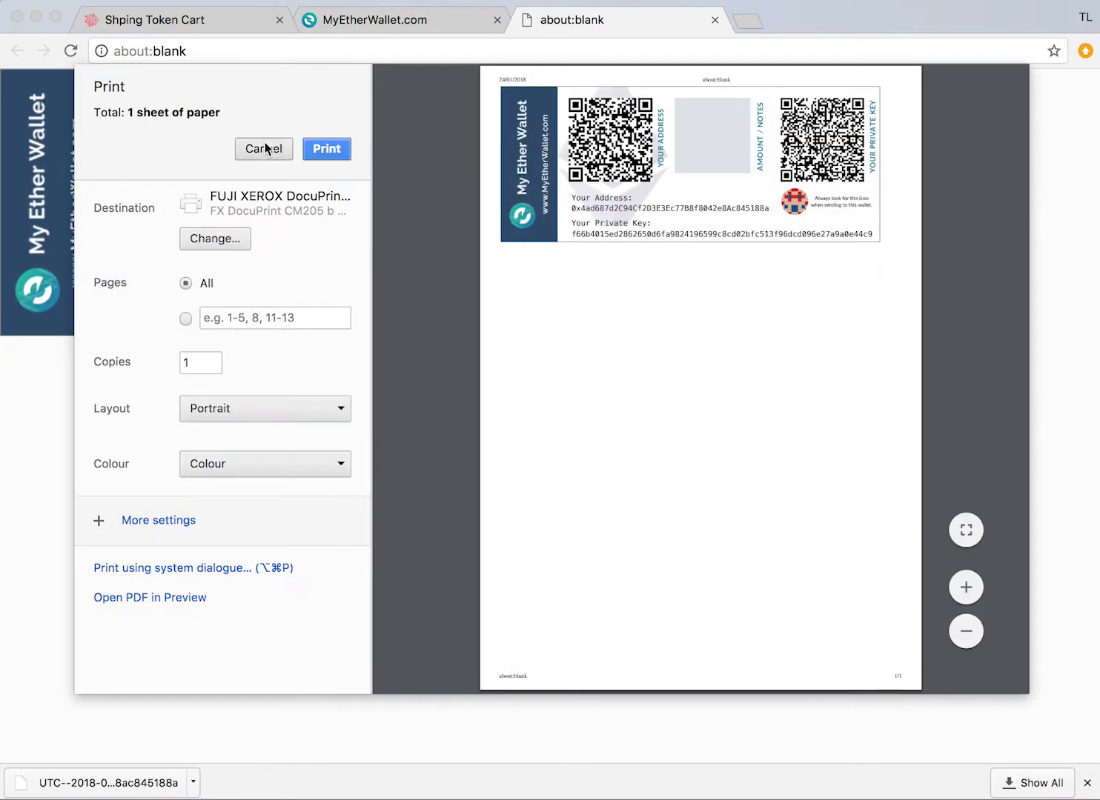
click(263, 149)
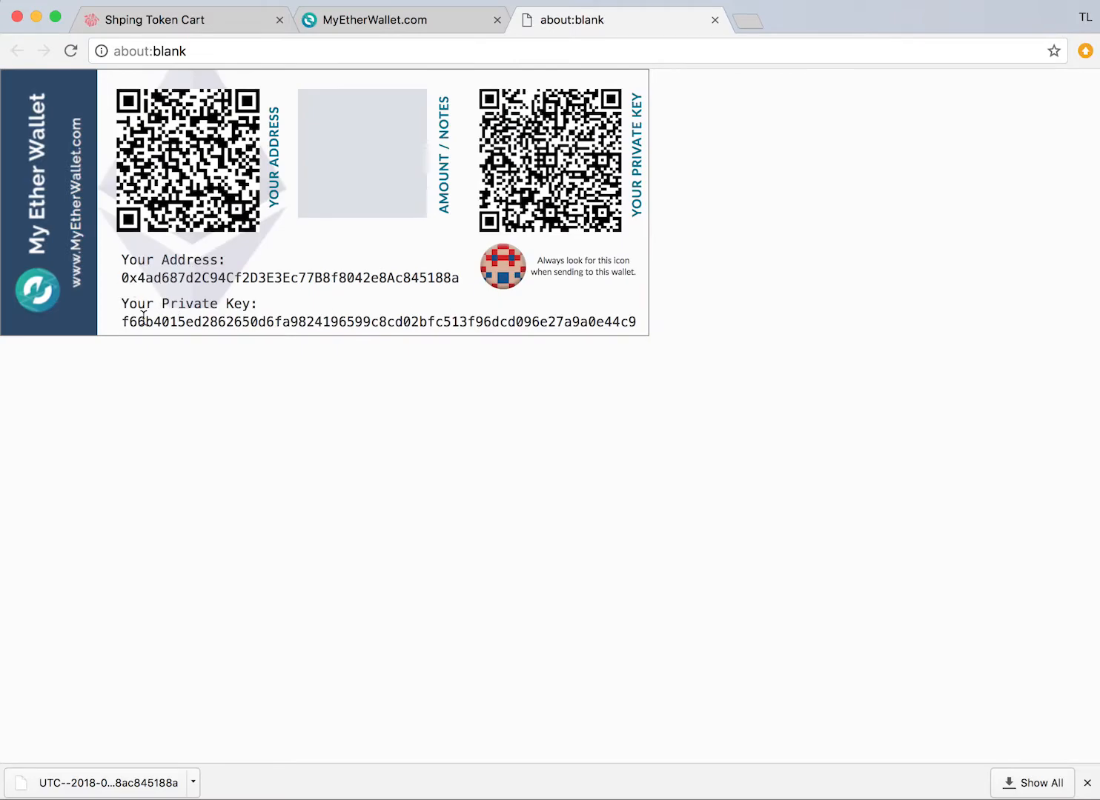
mouse_move(330, 342)
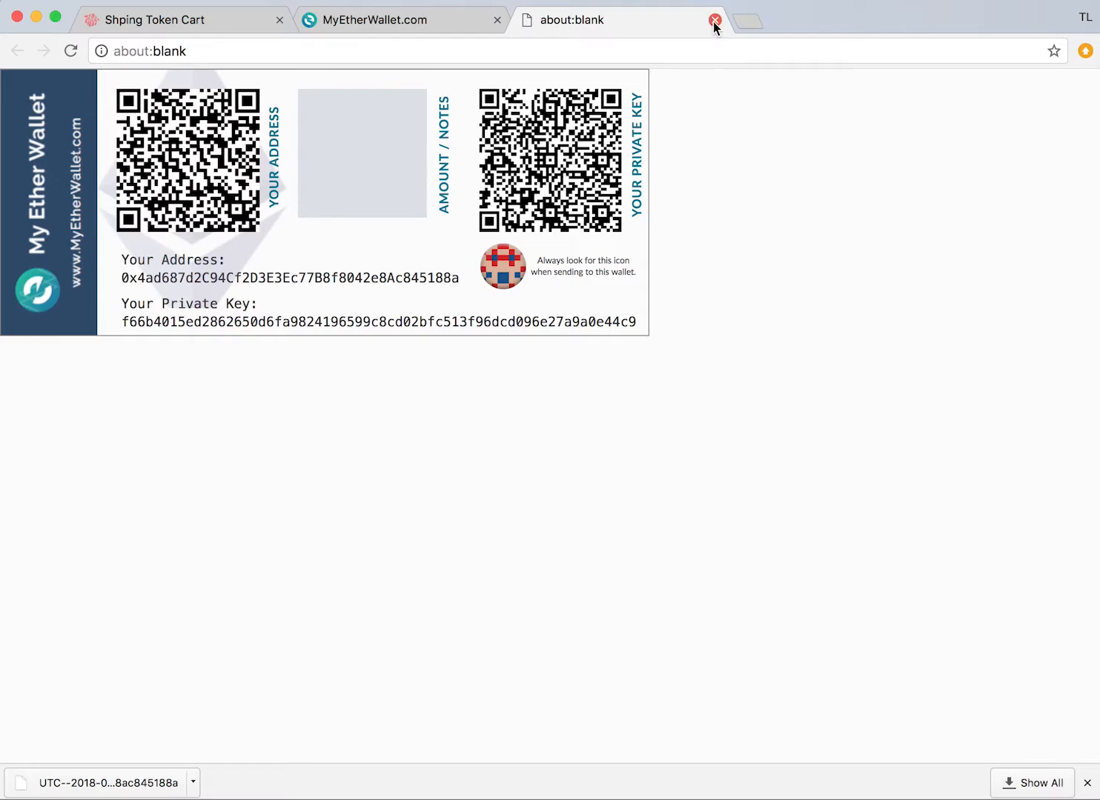
click(714, 20)
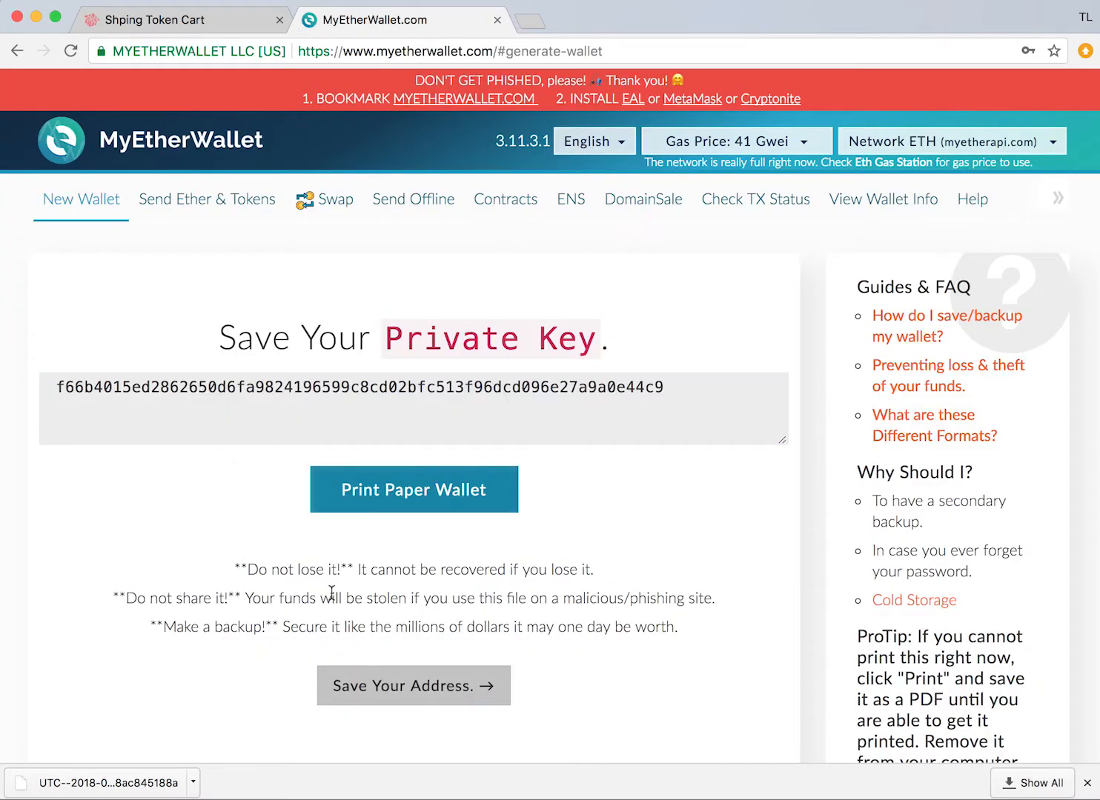
triple_click(358, 387)
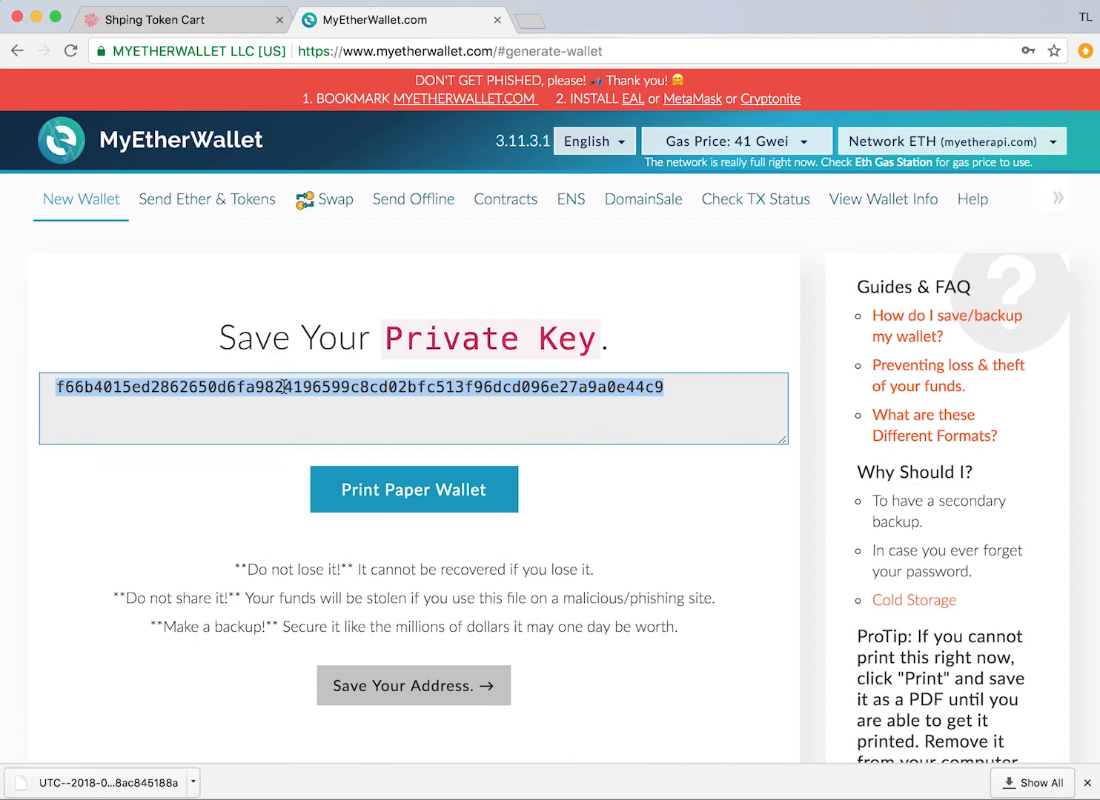
mouse_move(289, 393)
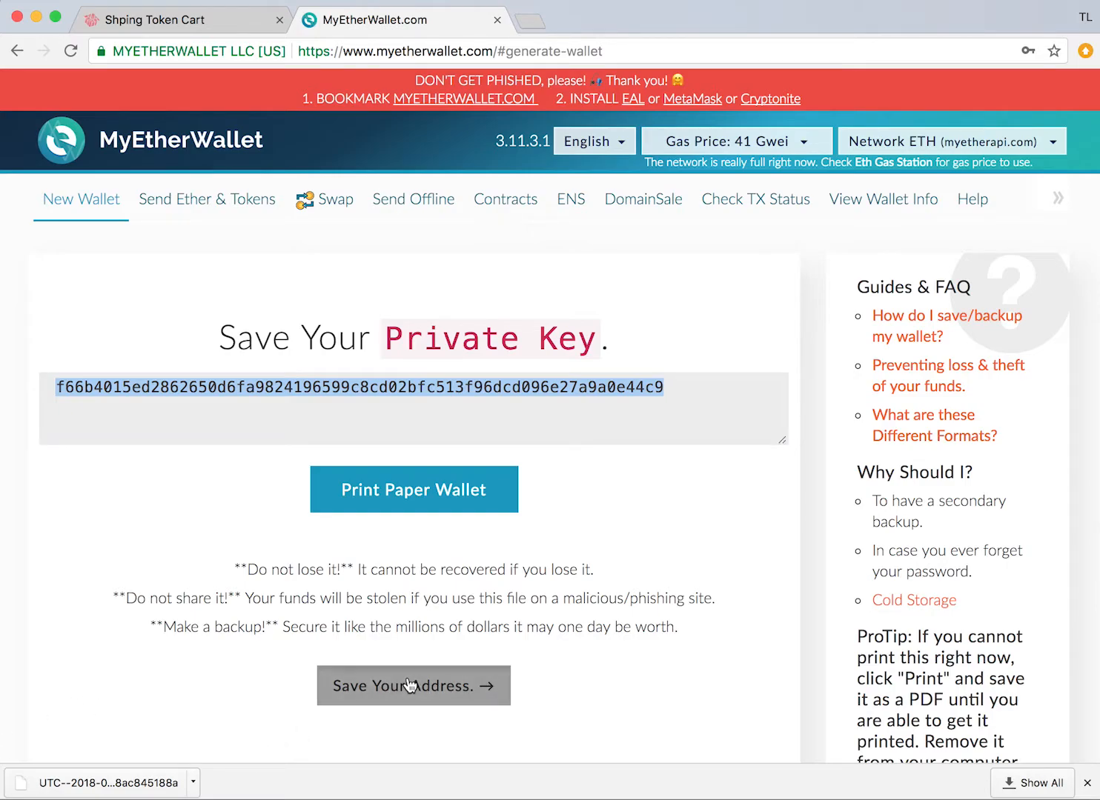
Step: Access the wallet via Keystore / JSON File and load the newest UTC file
click(412, 685)
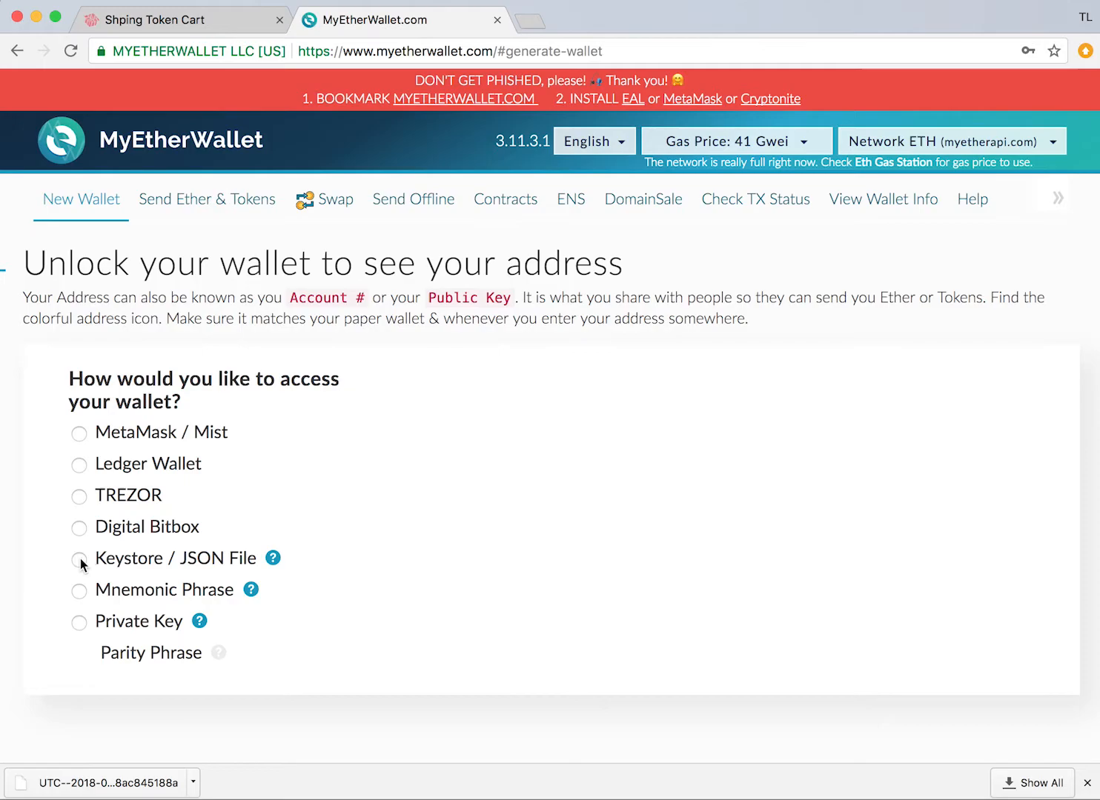
click(79, 558)
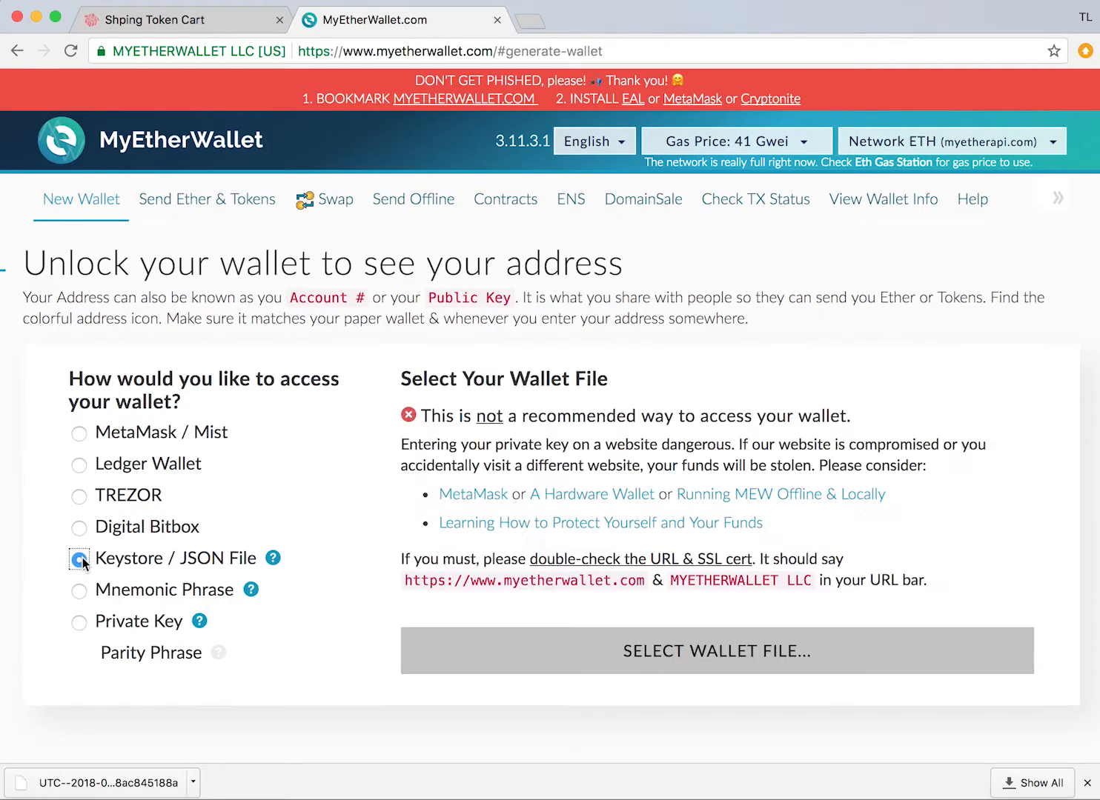
click(79, 558)
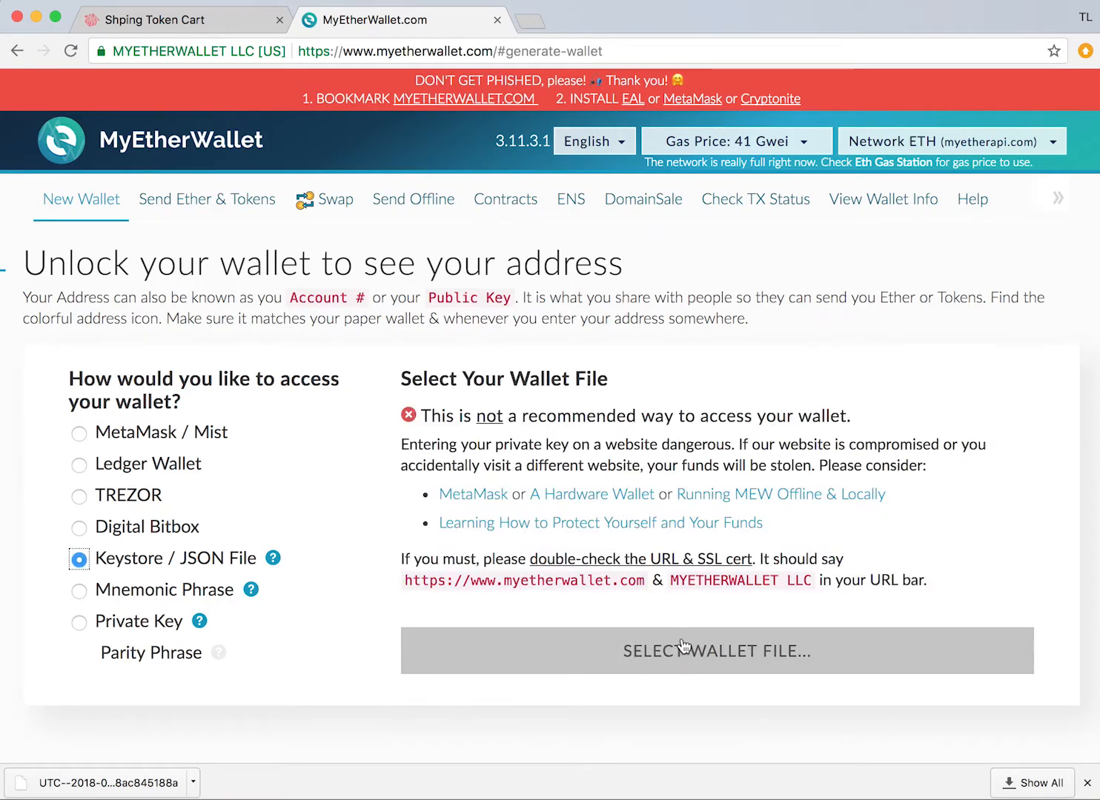
mouse_move(146, 792)
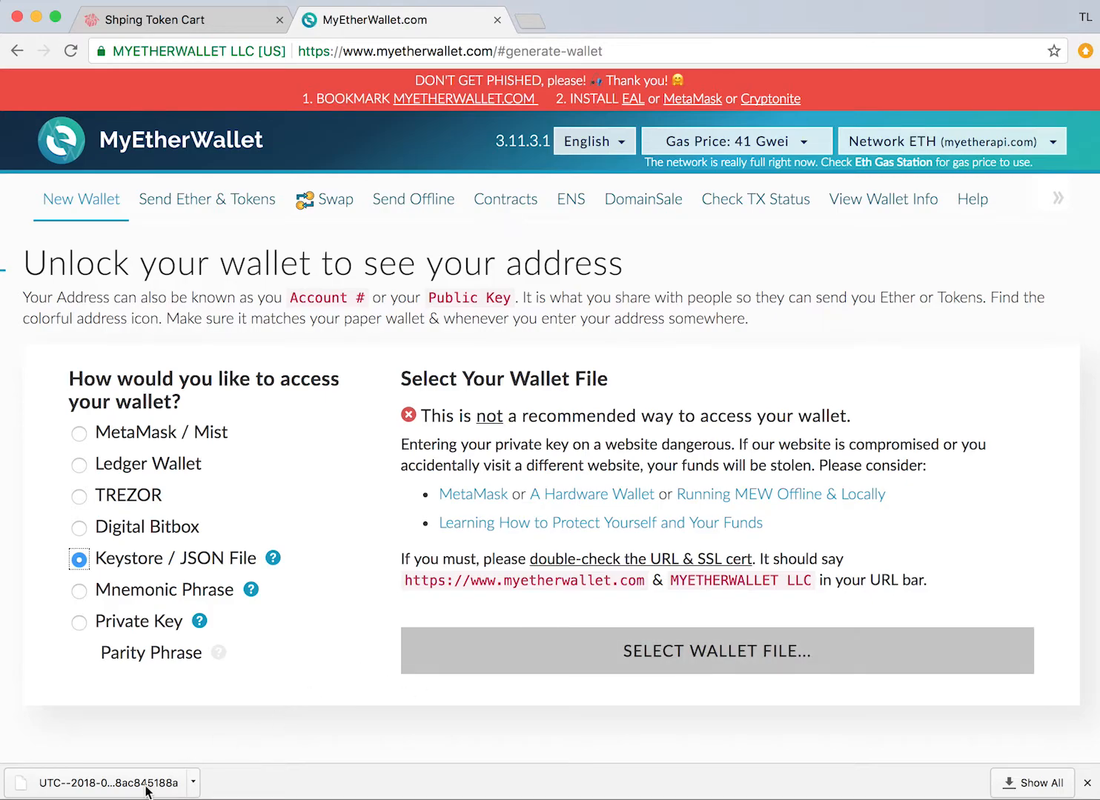
click(715, 650)
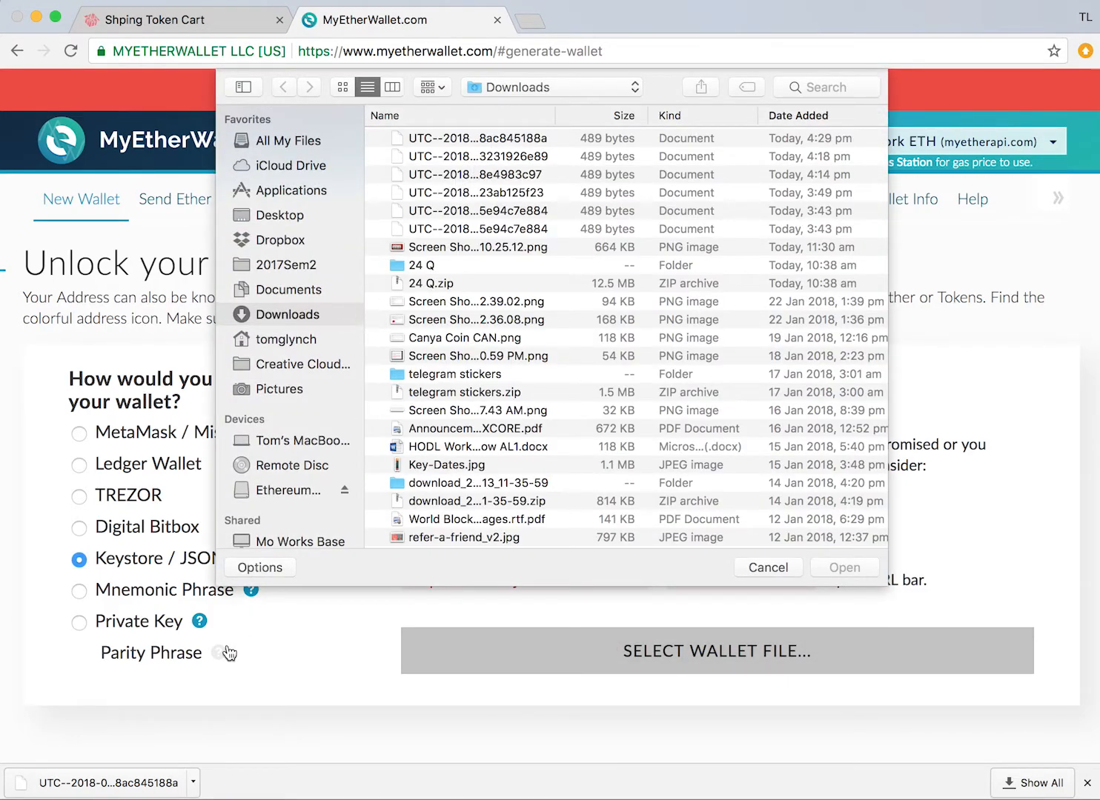
click(474, 138)
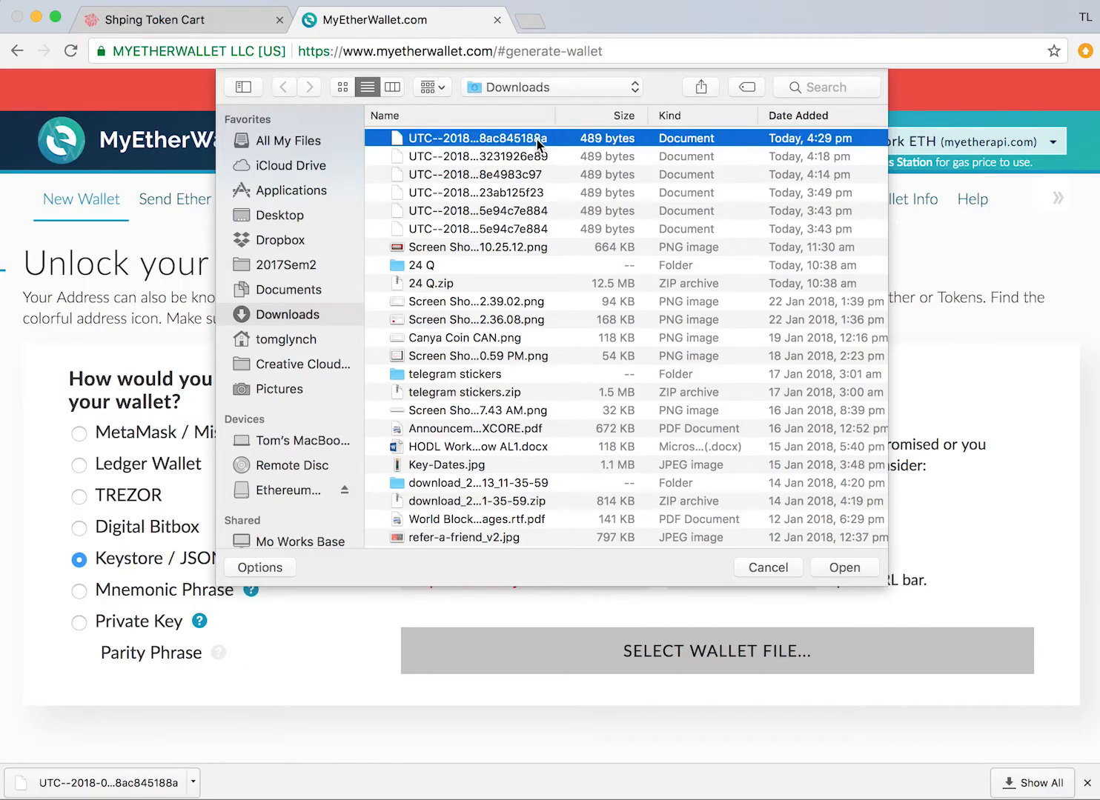
click(844, 567)
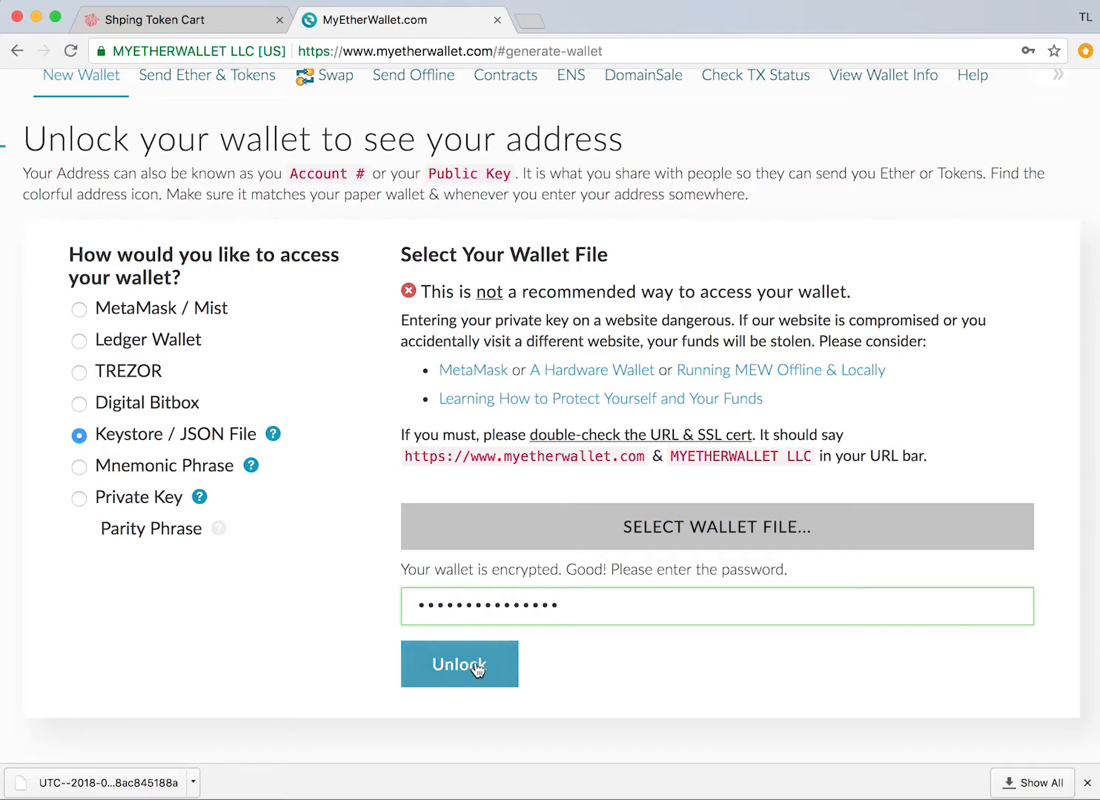
click(459, 664)
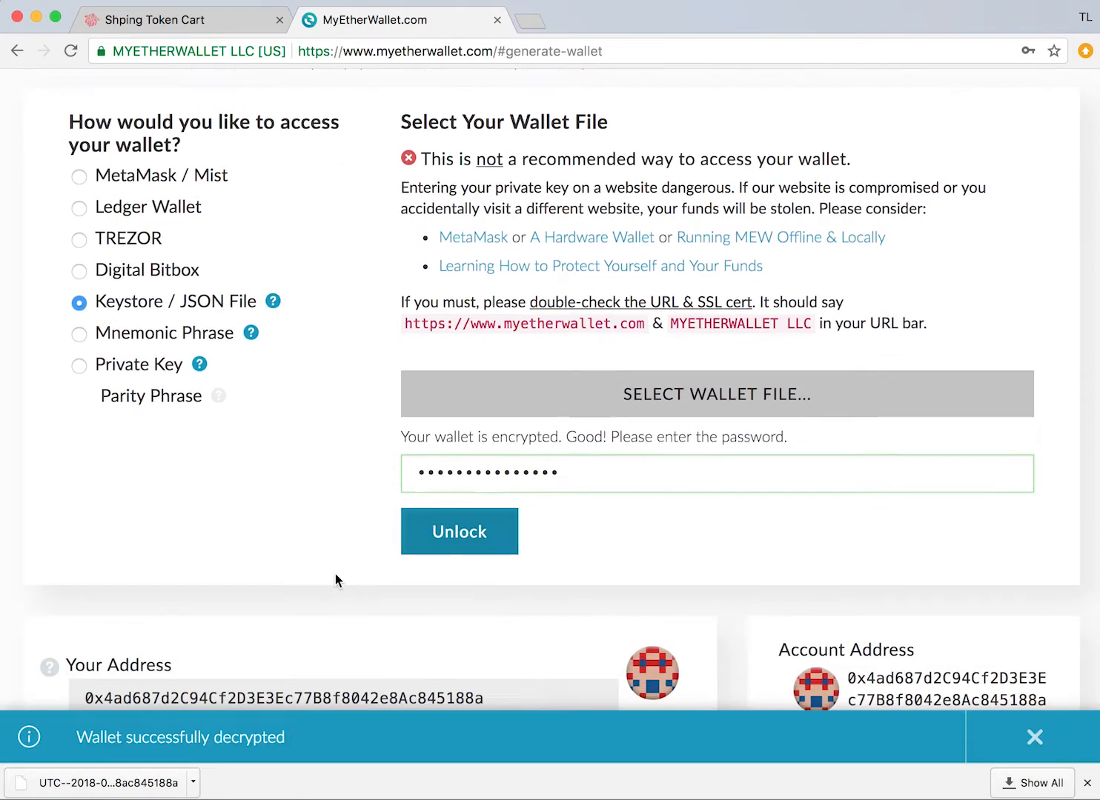
scroll(down, 3)
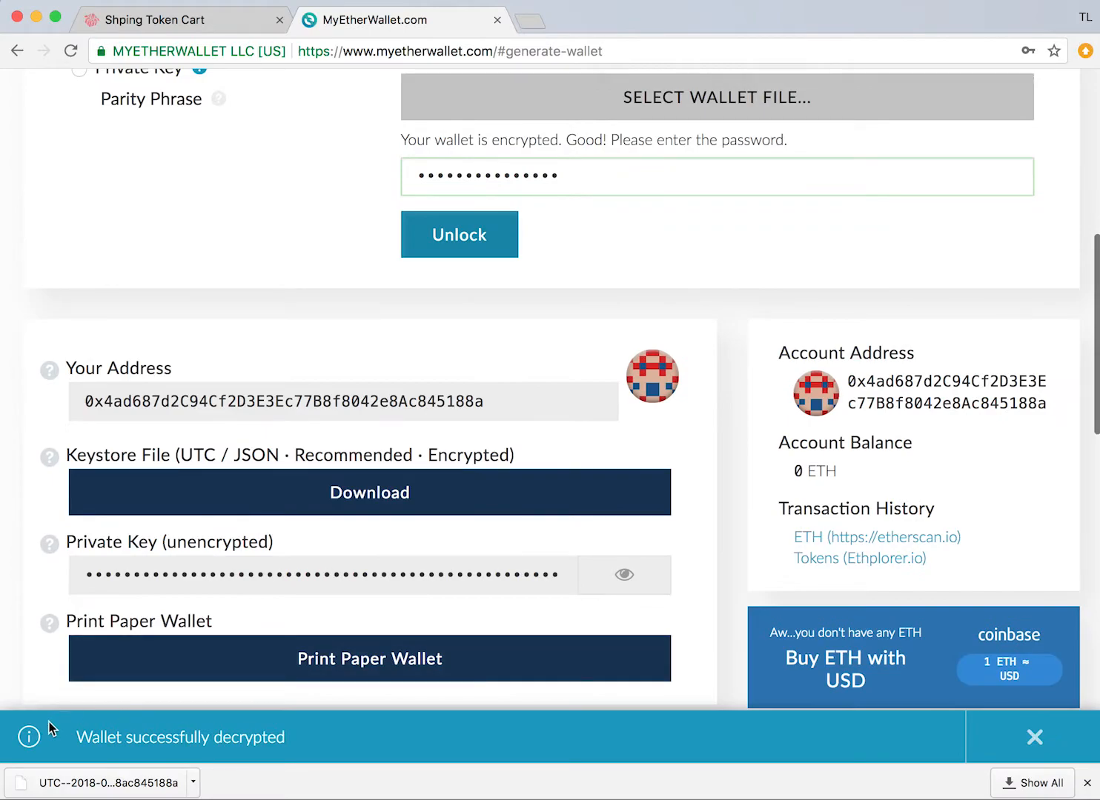
scroll(down, 3)
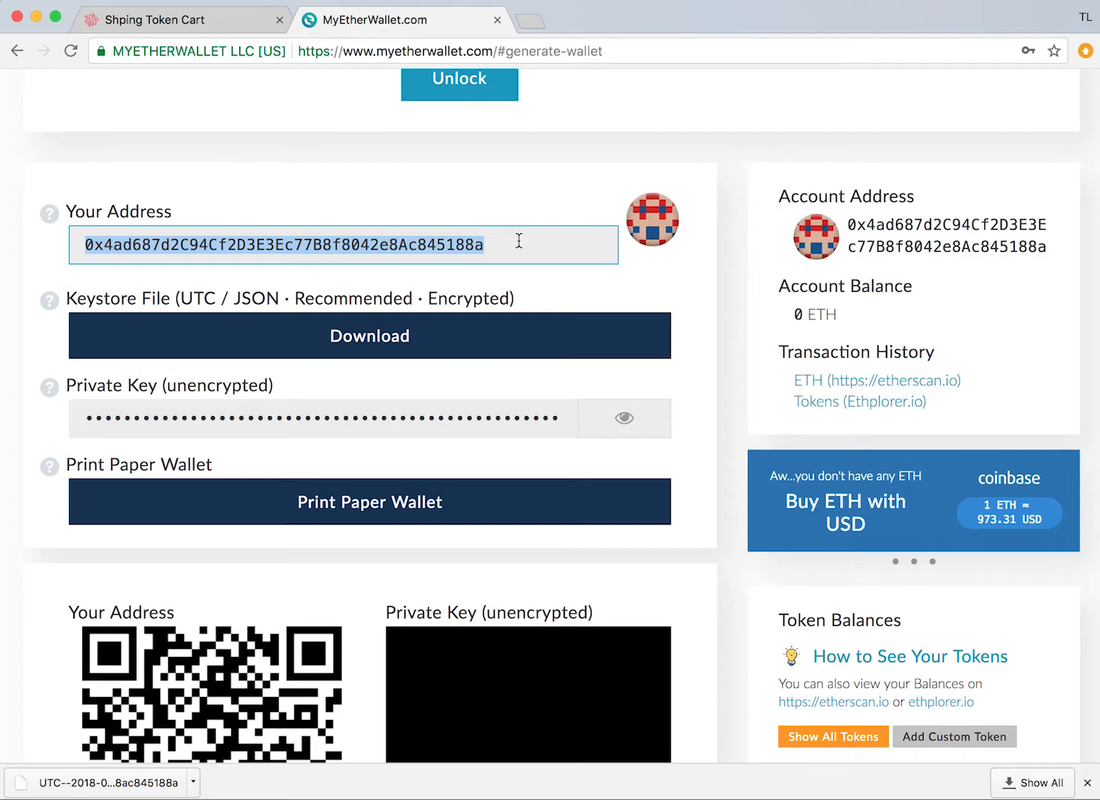
click(180, 20)
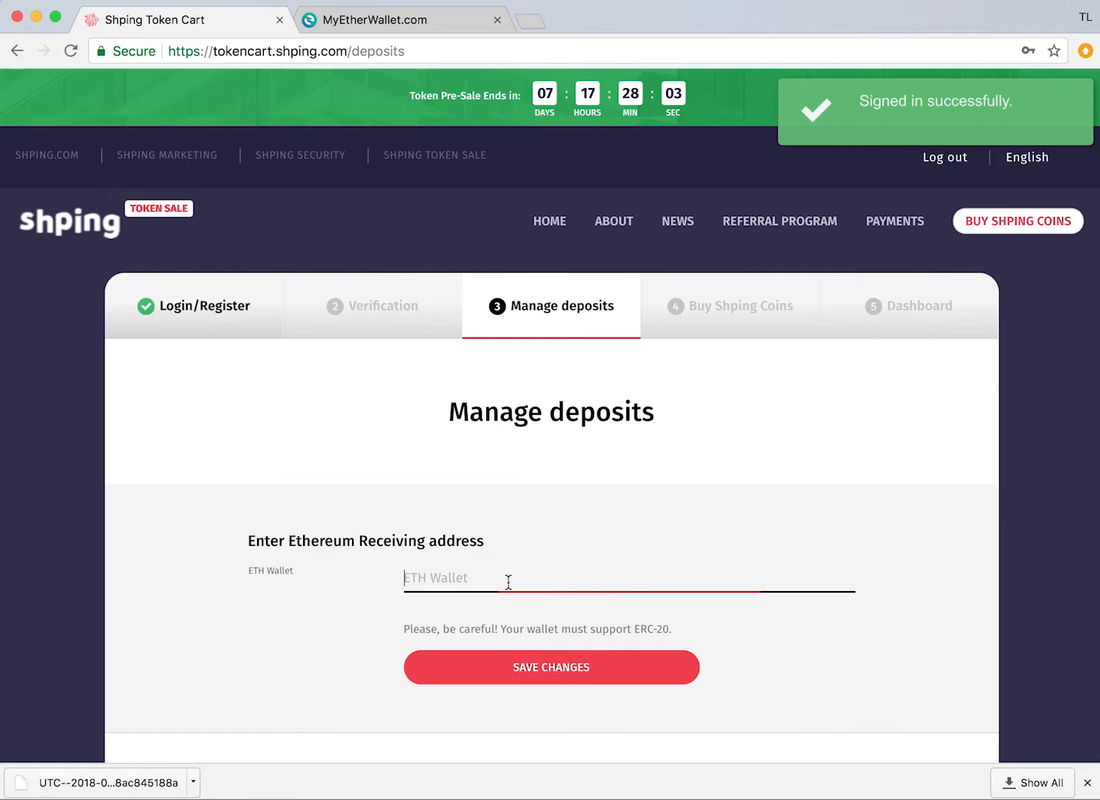
text(0x4ad687d2C94Cf2D3E3Ec77B8f8042e8Ac845188a)
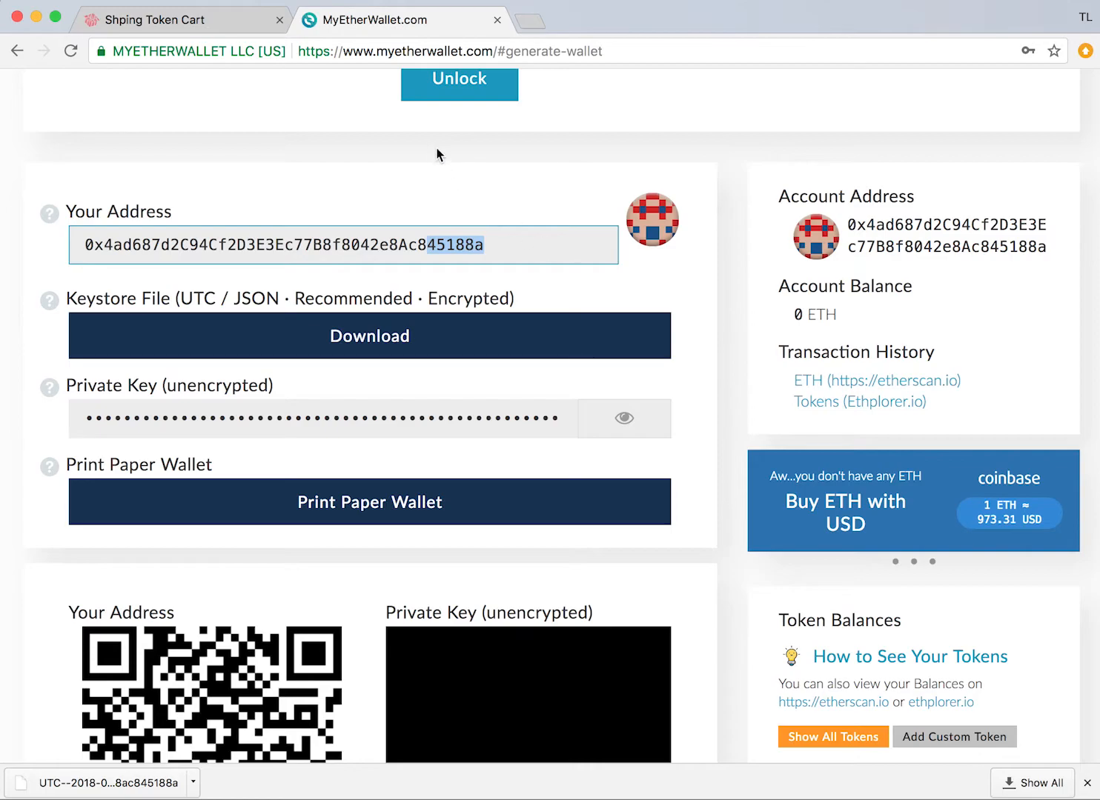
click(178, 20)
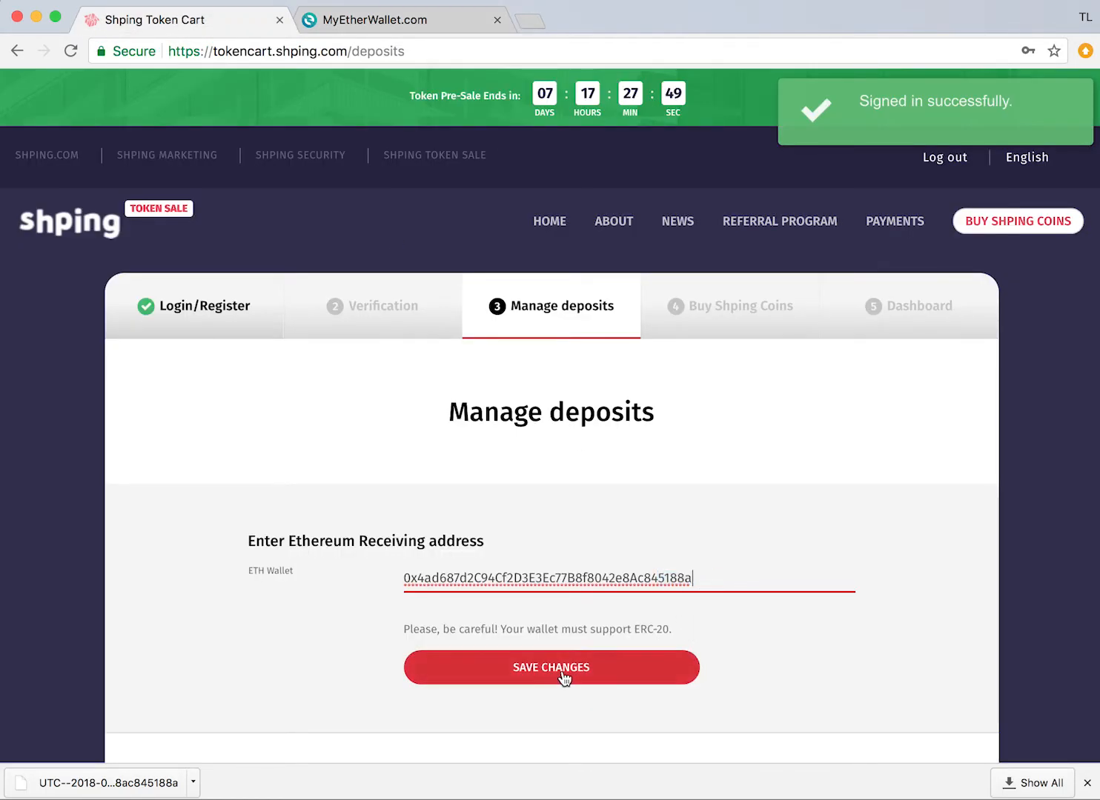
click(551, 667)
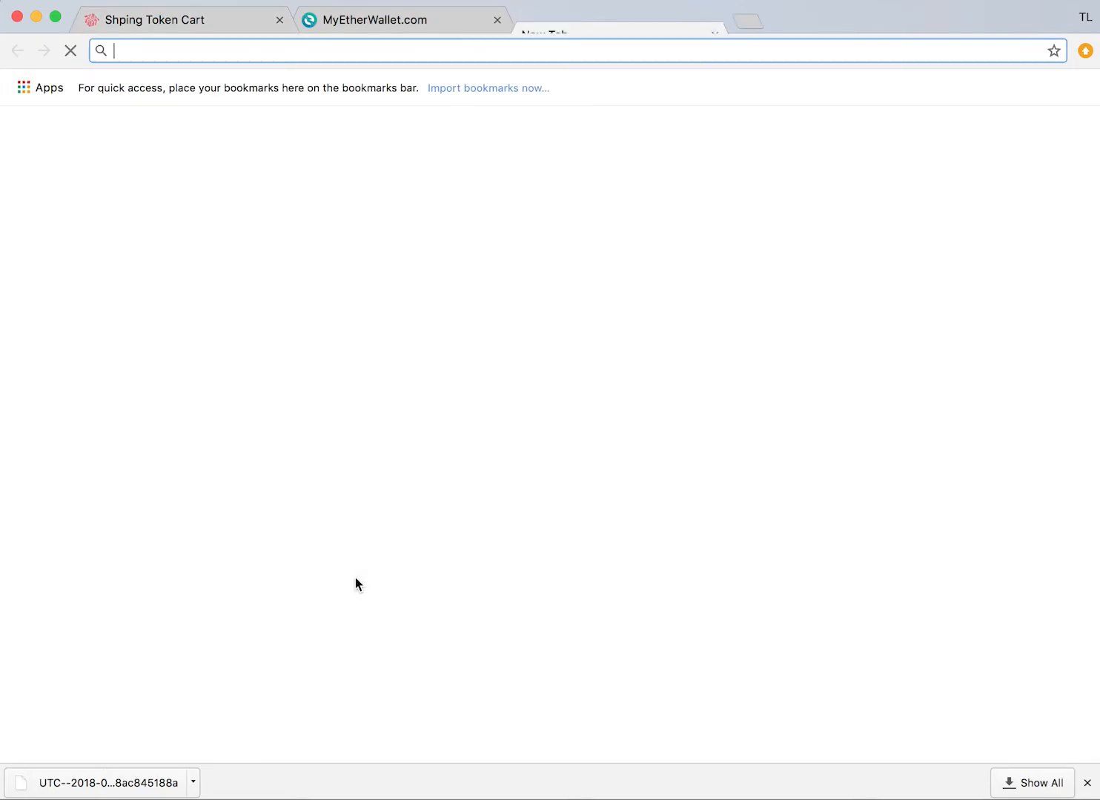
Step: Look up the address on etherscan.io and confirm 0 Ether and 0 transactions
text(etherscan.com)
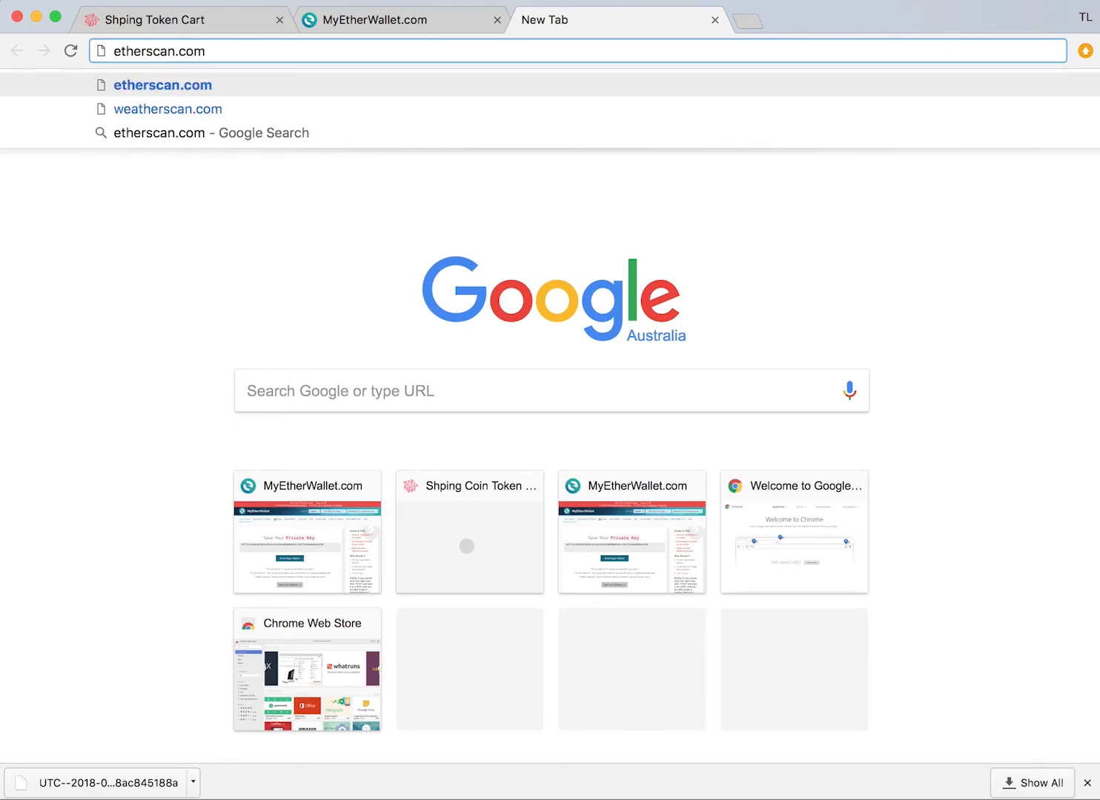
text(/address/0x4ad687d2c94cf2d3e3ec77b8f8042e8ac845188a)
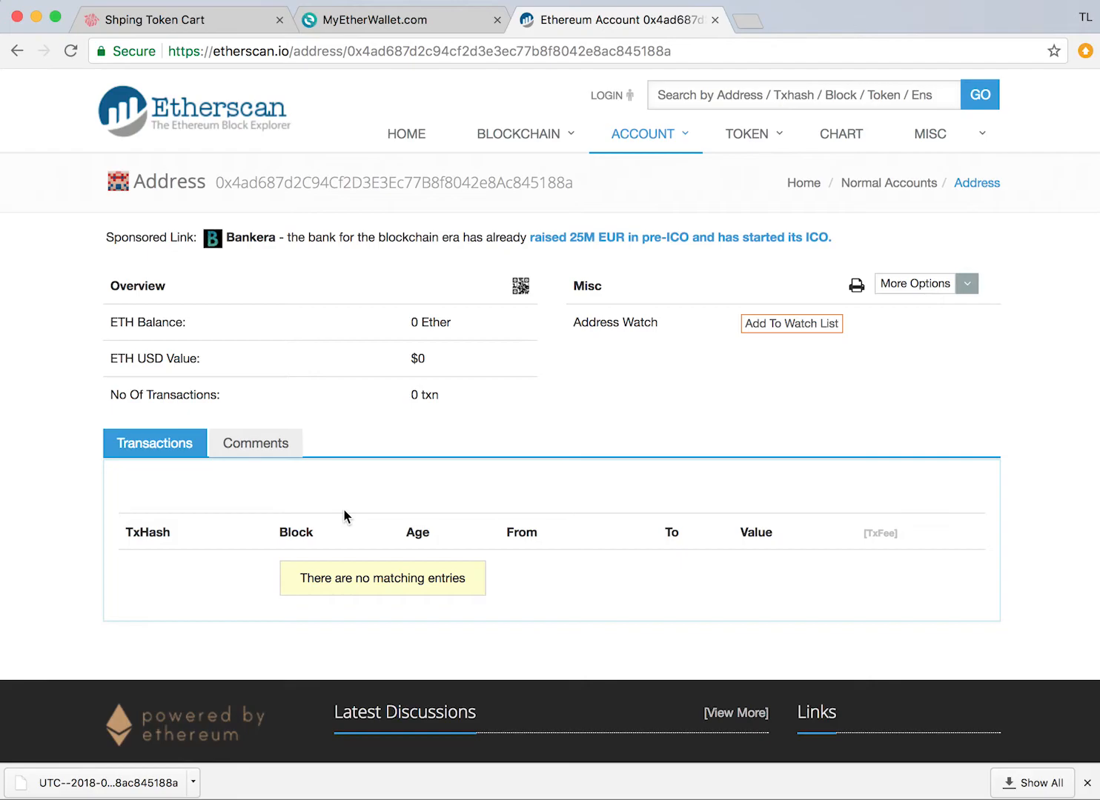
mouse_move(113, 314)
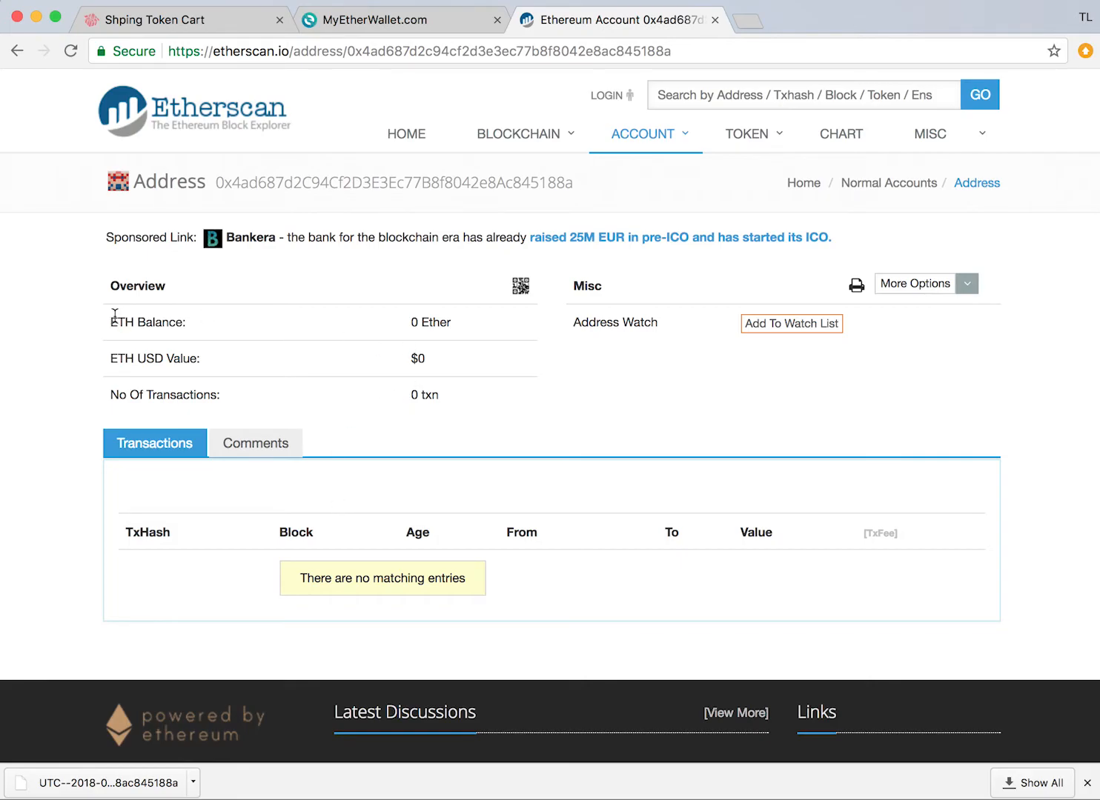
drag(115, 321, 460, 400)
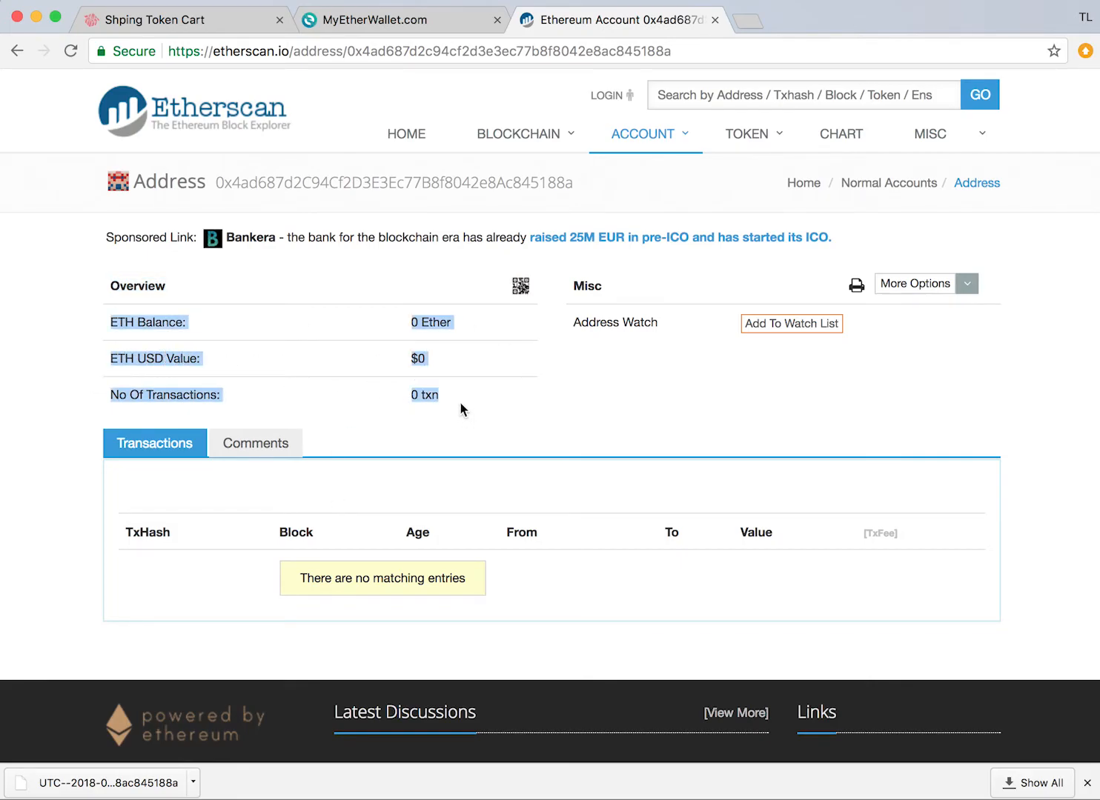
click(403, 20)
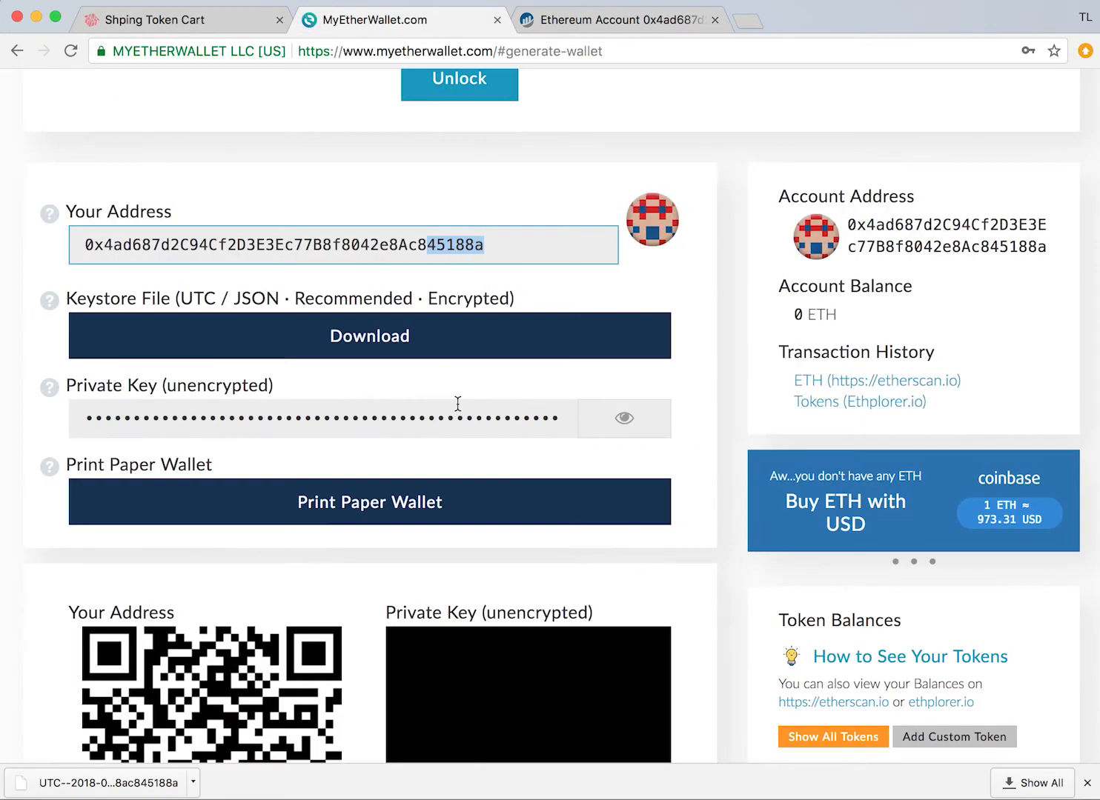
click(618, 20)
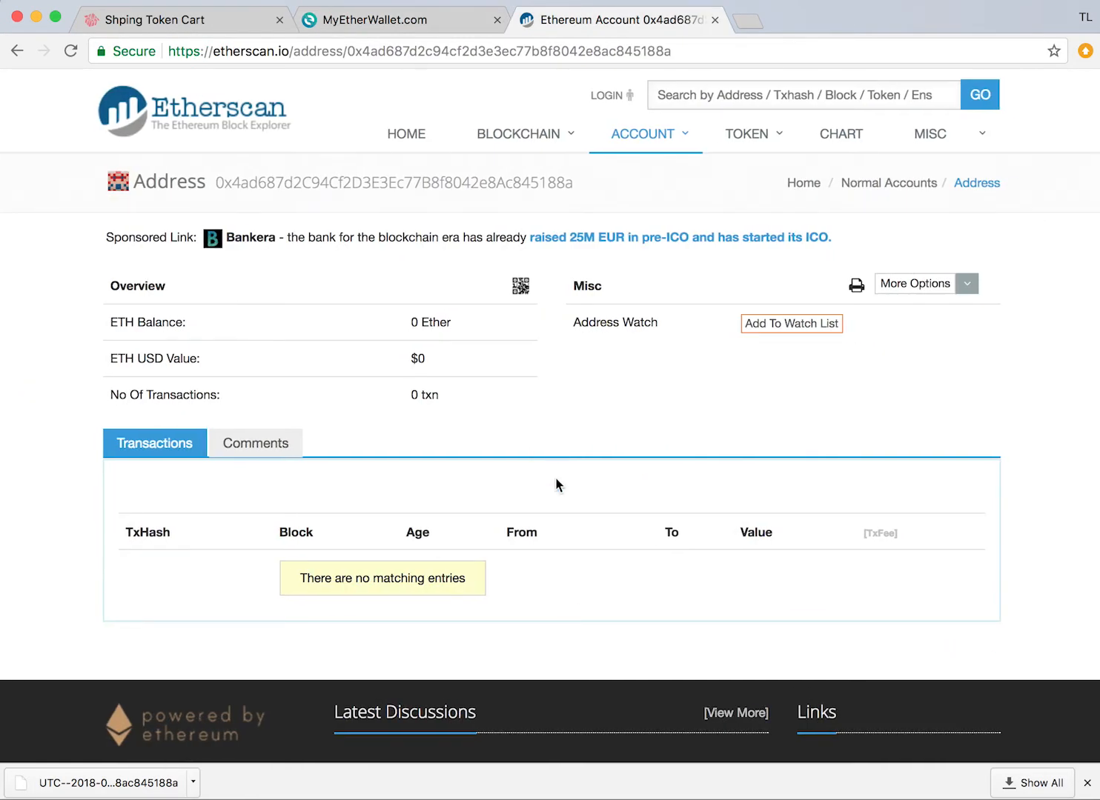
mouse_move(871, 592)
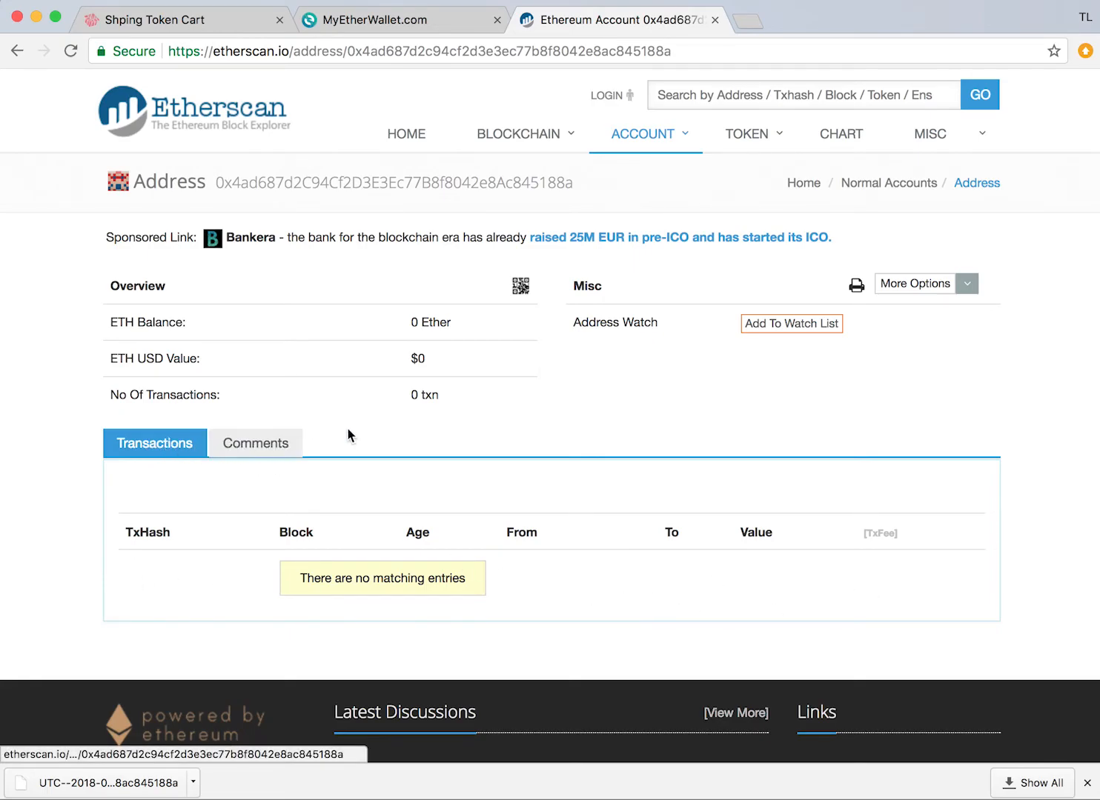
mouse_move(380, 440)
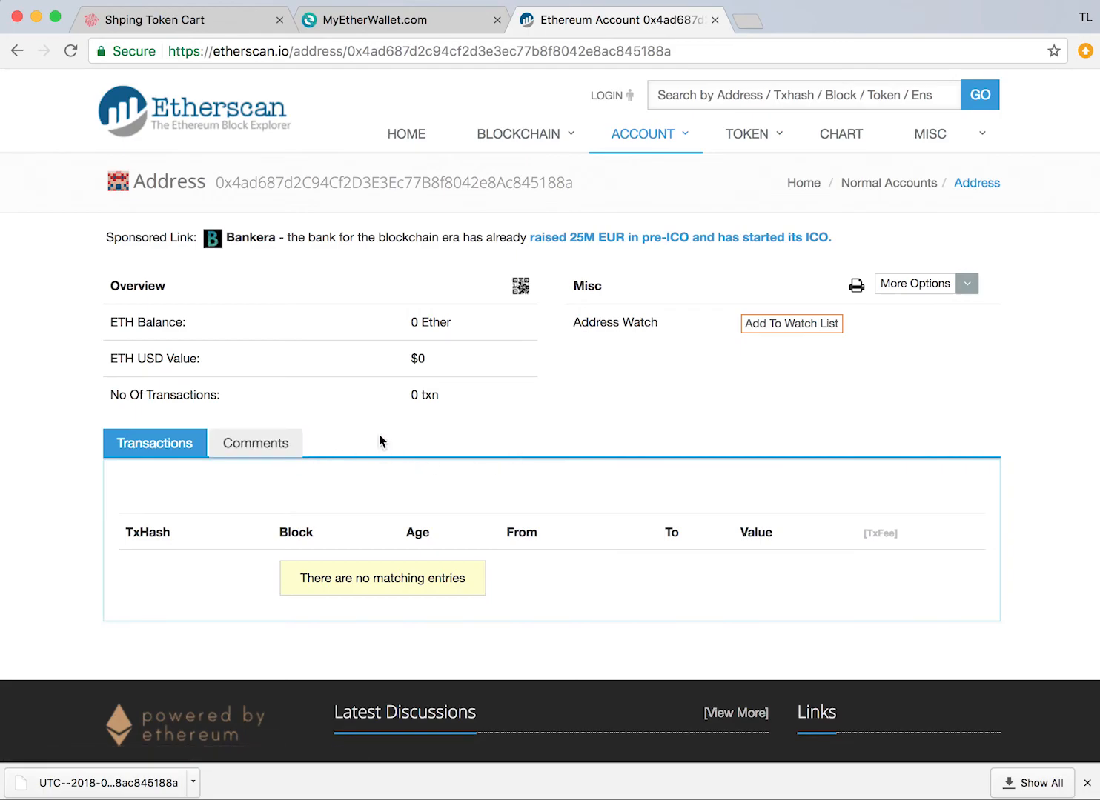
mouse_move(589, 567)
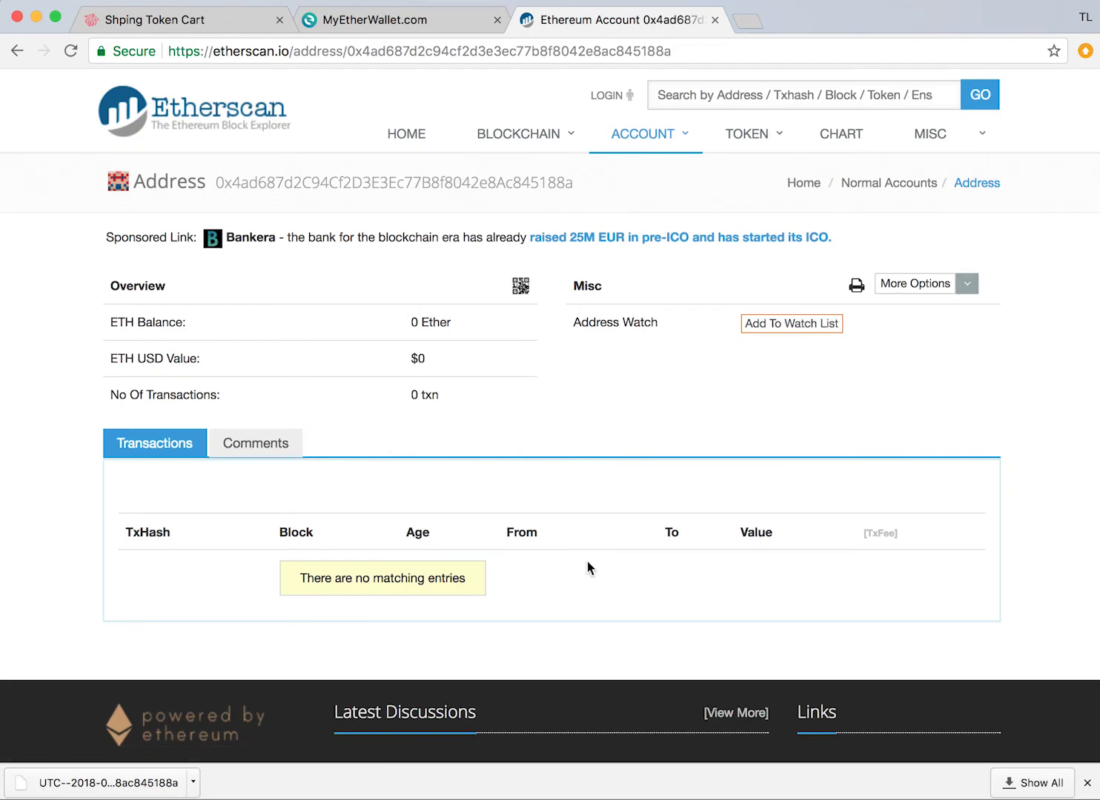